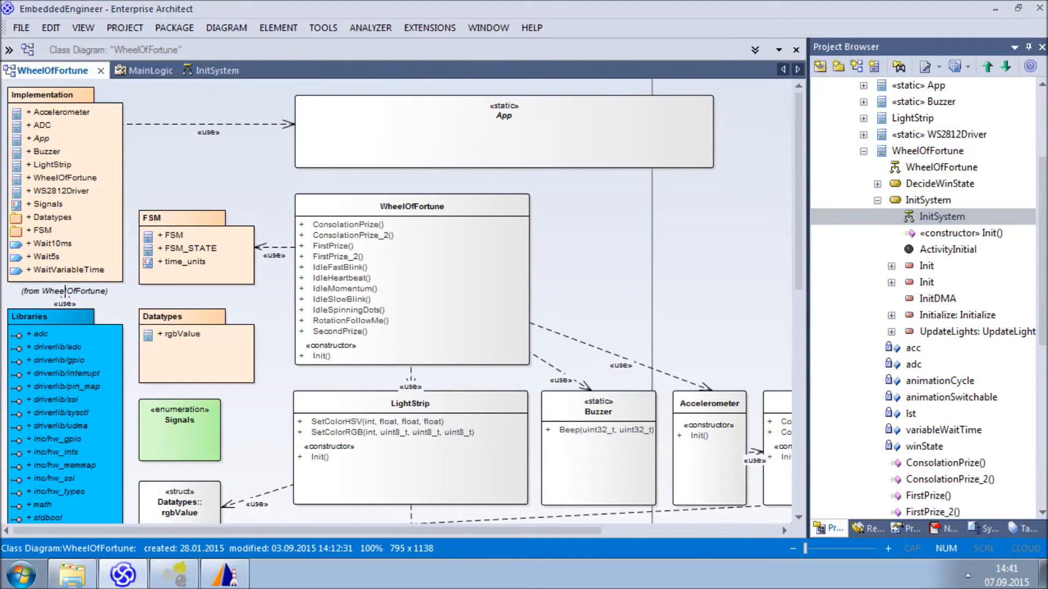
Step: Show the InitSystem activity diagram and bring up an operation's initial code for viewing
click(216, 70)
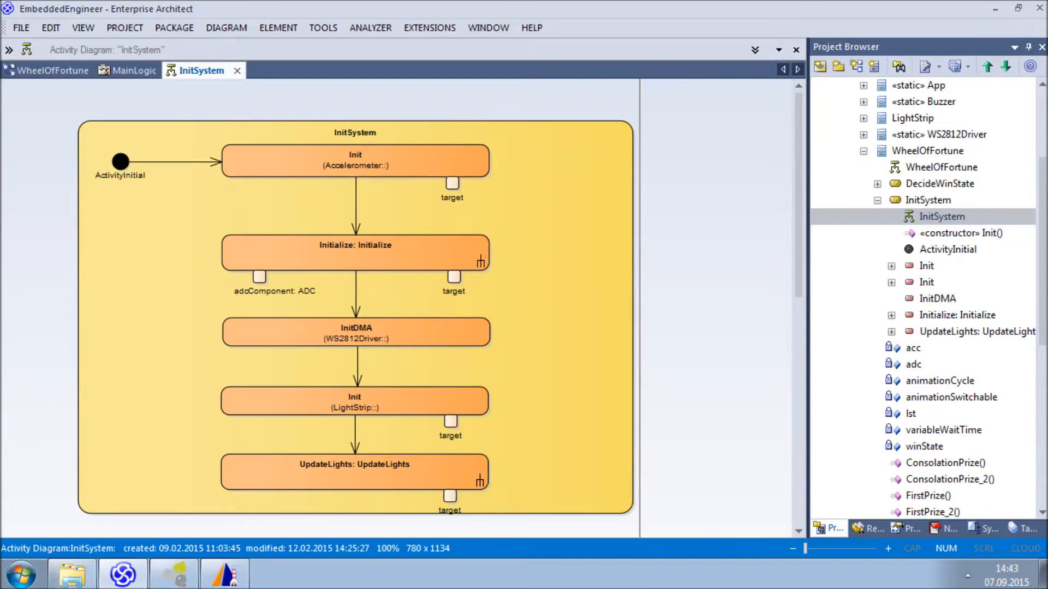
click(135, 70)
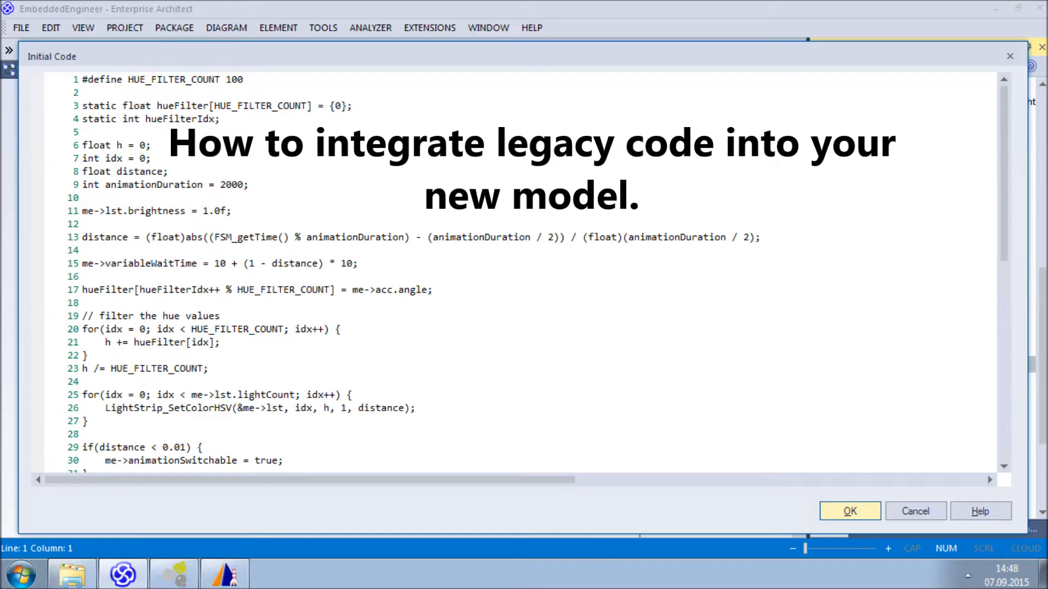
Step: Close the Initial Code window to move on to the Libraries class diagram
click(849, 510)
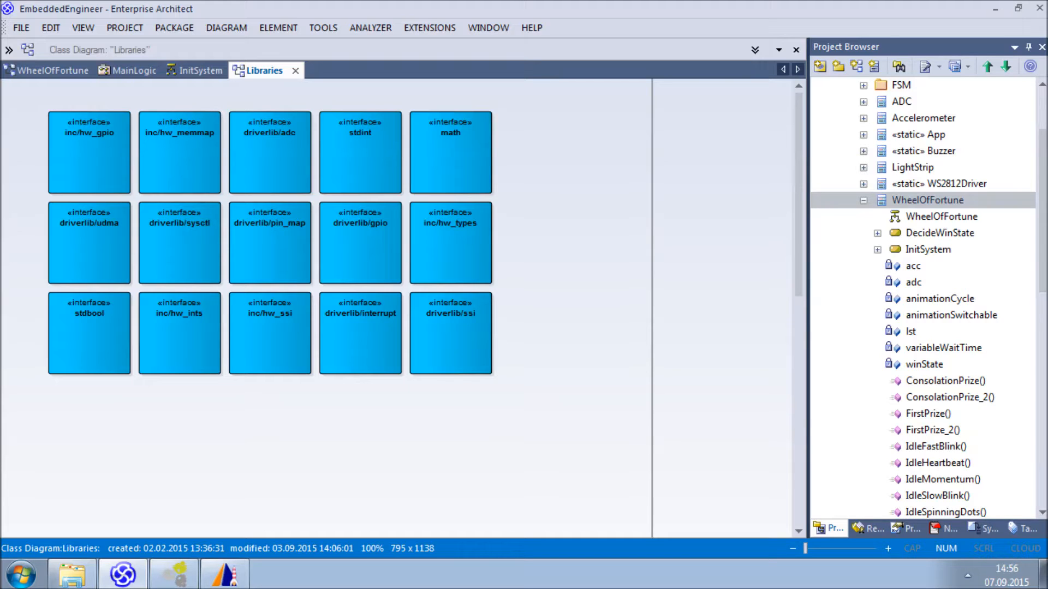
Step: Return to the WheelOfFortune diagram, pan to the ADC class and view the generated WheelOfFortune.h
click(52, 70)
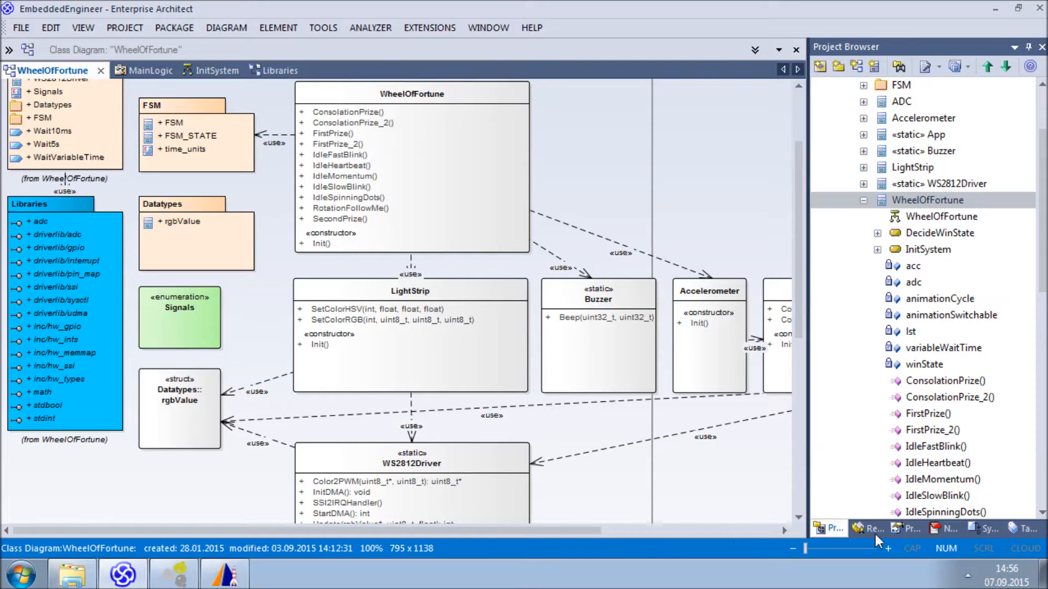
mouse_move(576, 540)
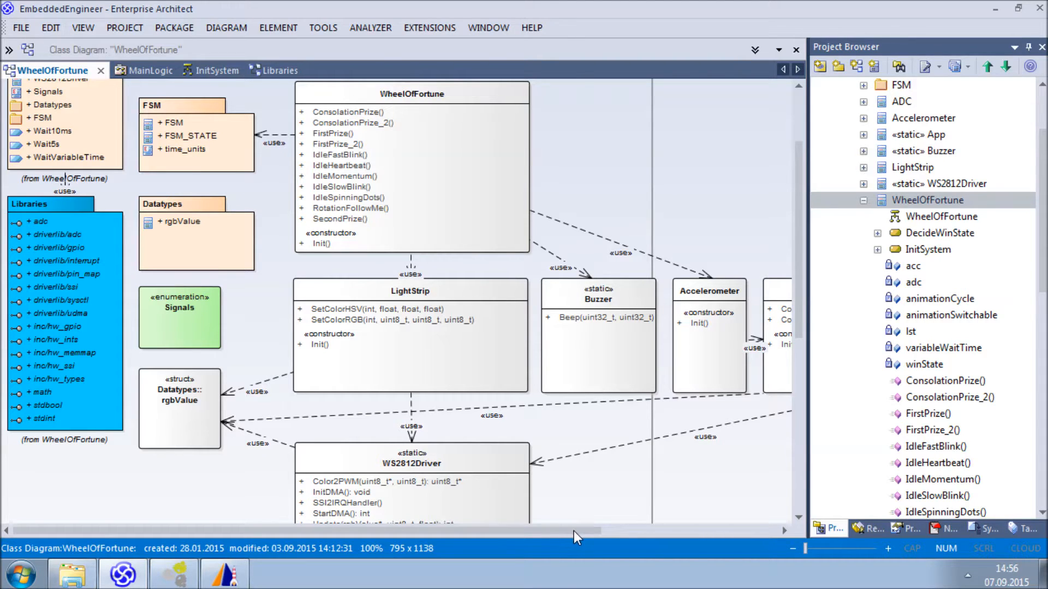
mouse_move(594, 535)
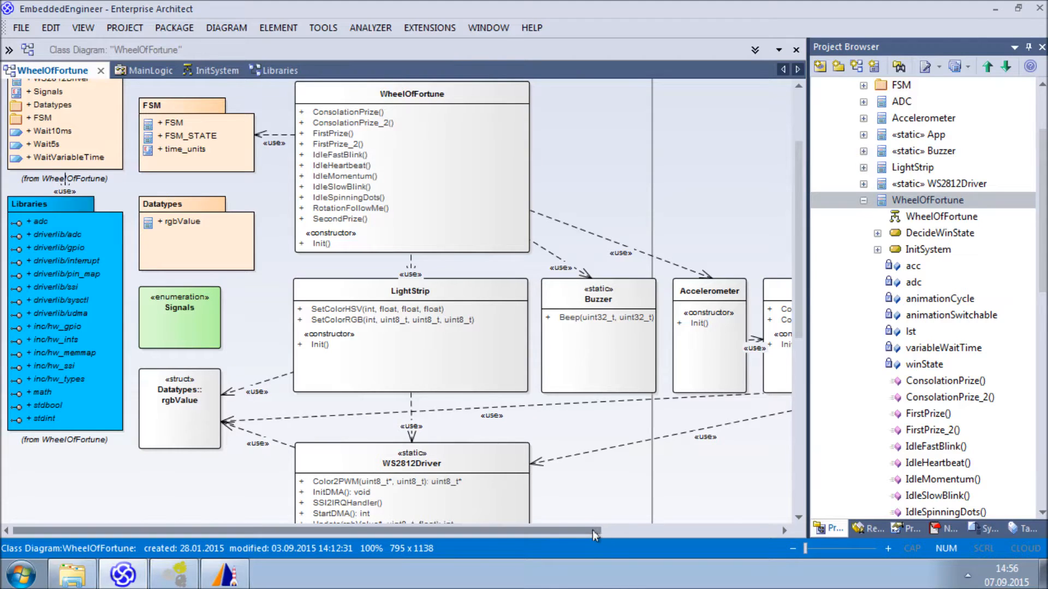
drag(591, 535, 635, 538)
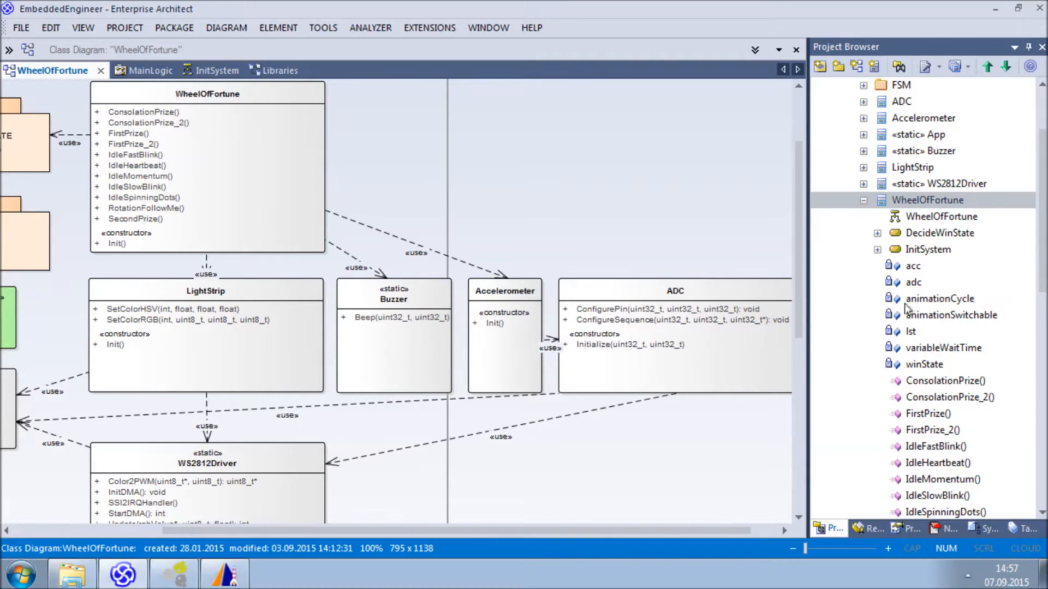
click(927, 201)
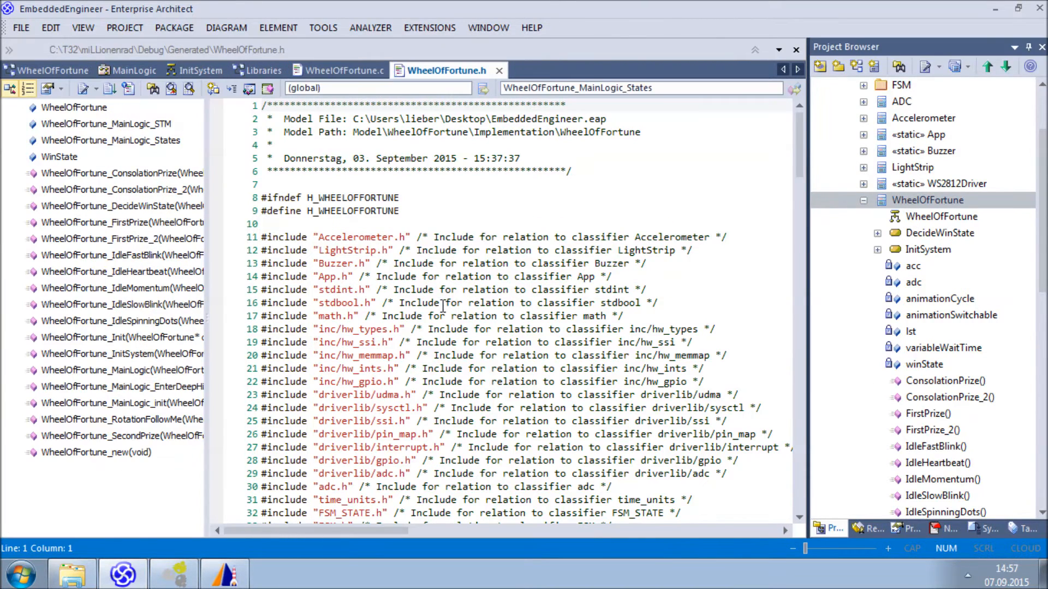
Step: Scroll down through the generated WheelOfFortune.h header
scroll(down, 3)
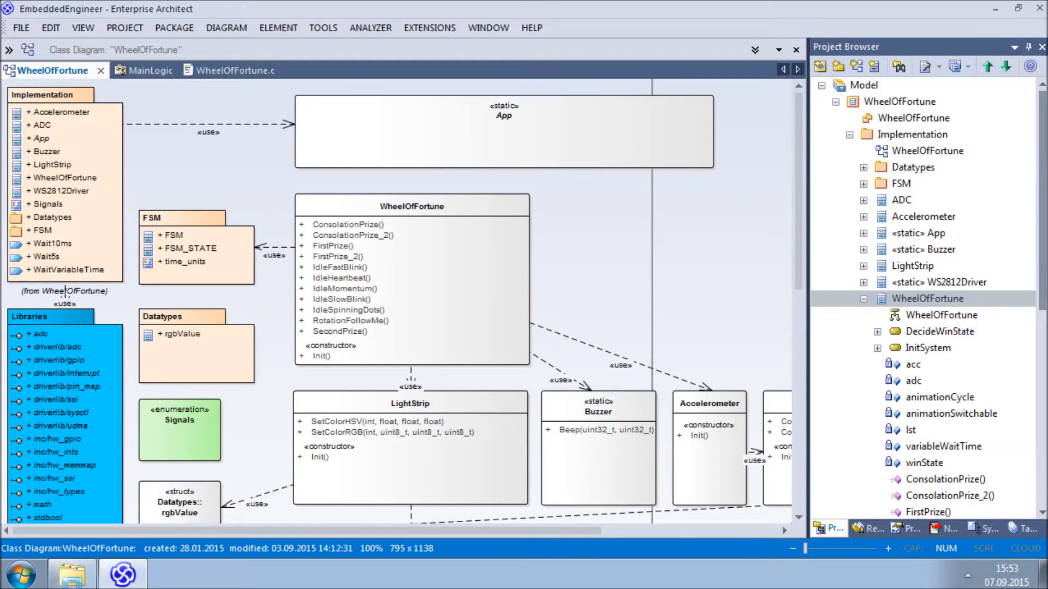
mouse_move(417, 221)
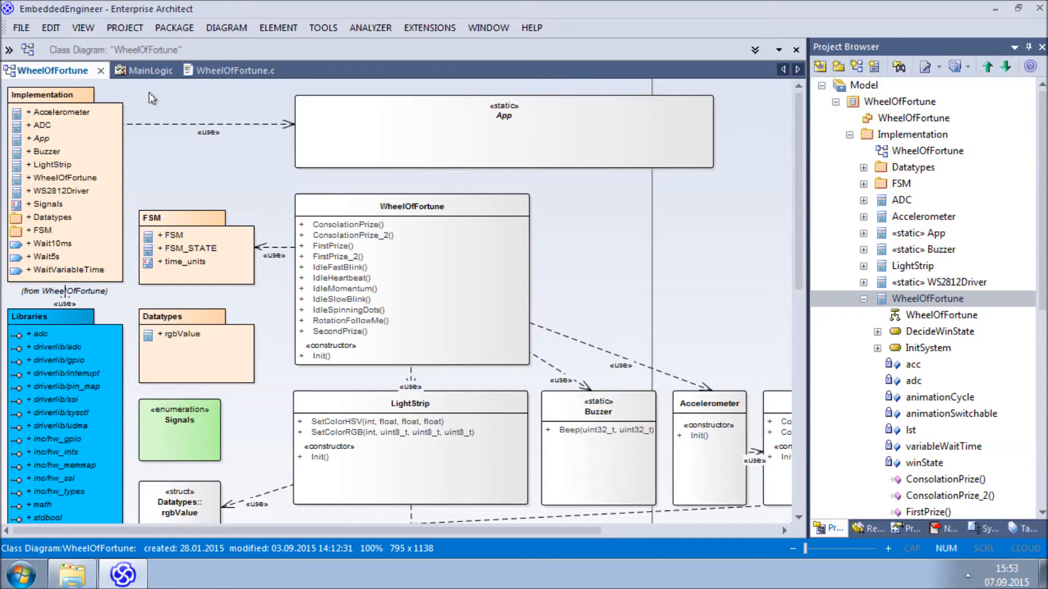
mouse_move(148, 89)
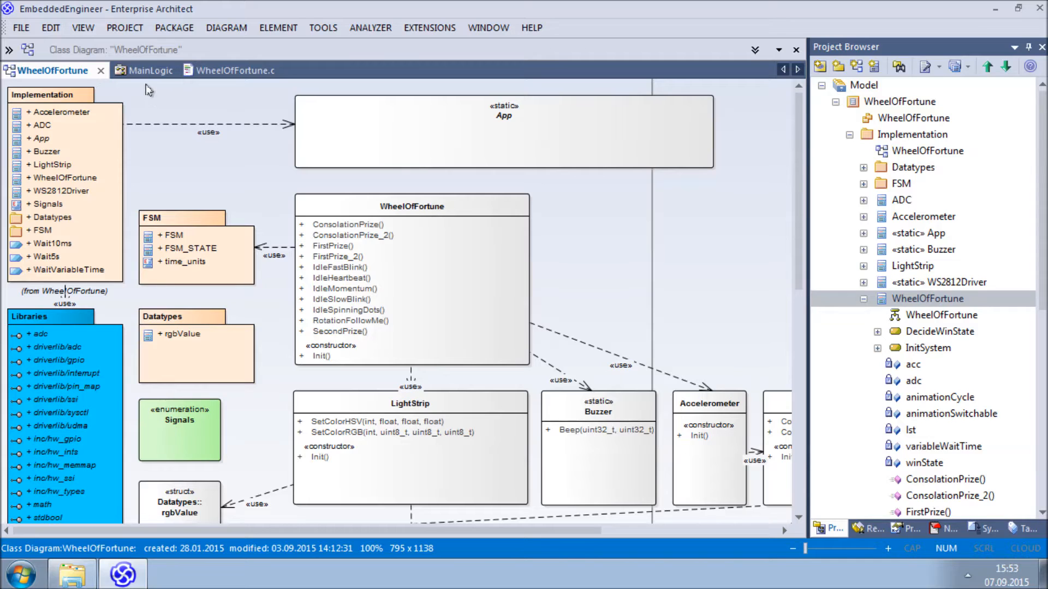
mouse_move(144, 76)
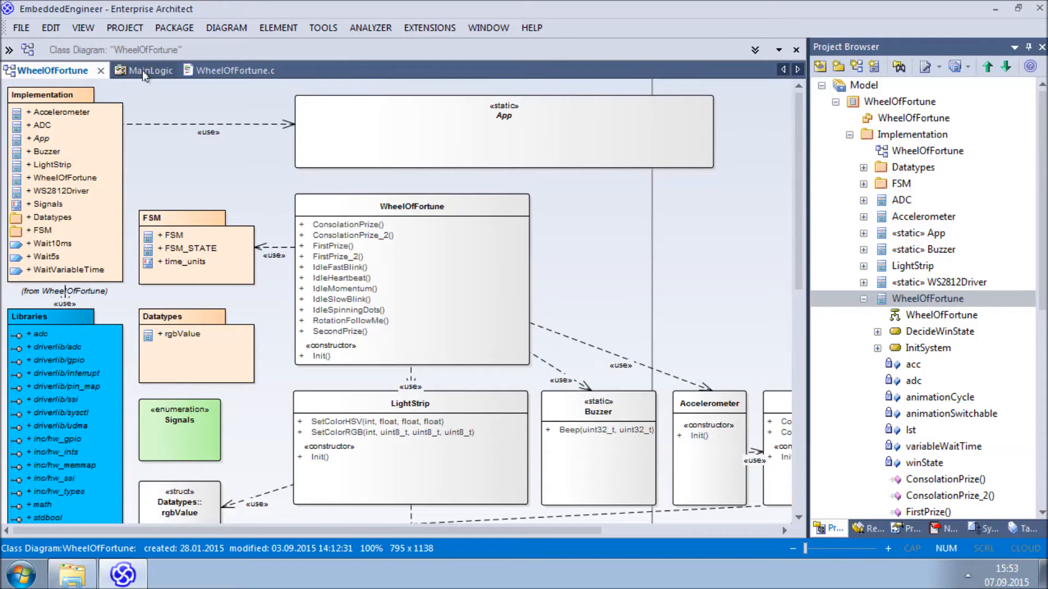
click(144, 70)
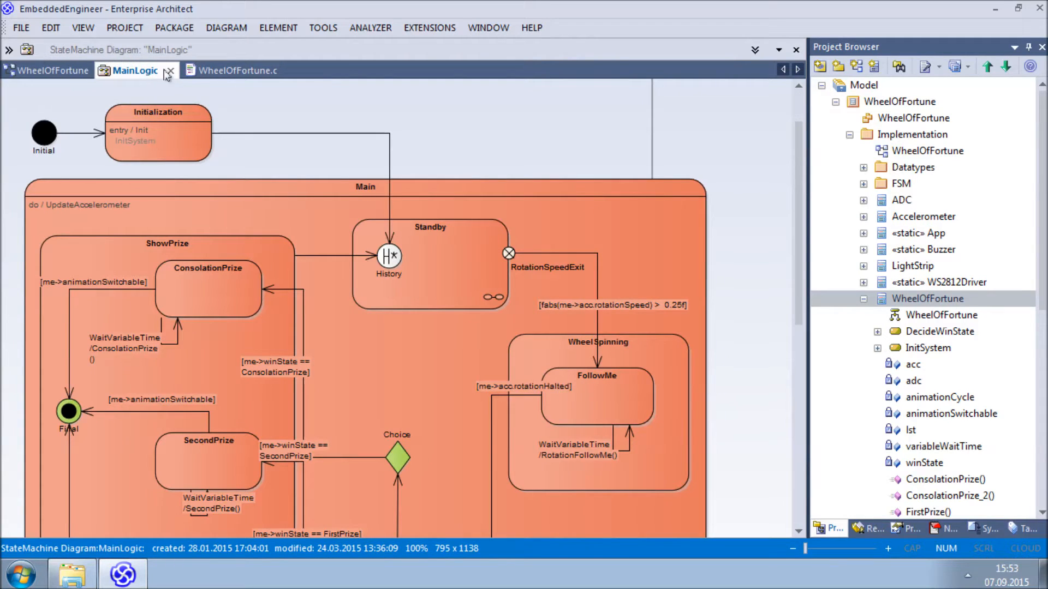
click(213, 70)
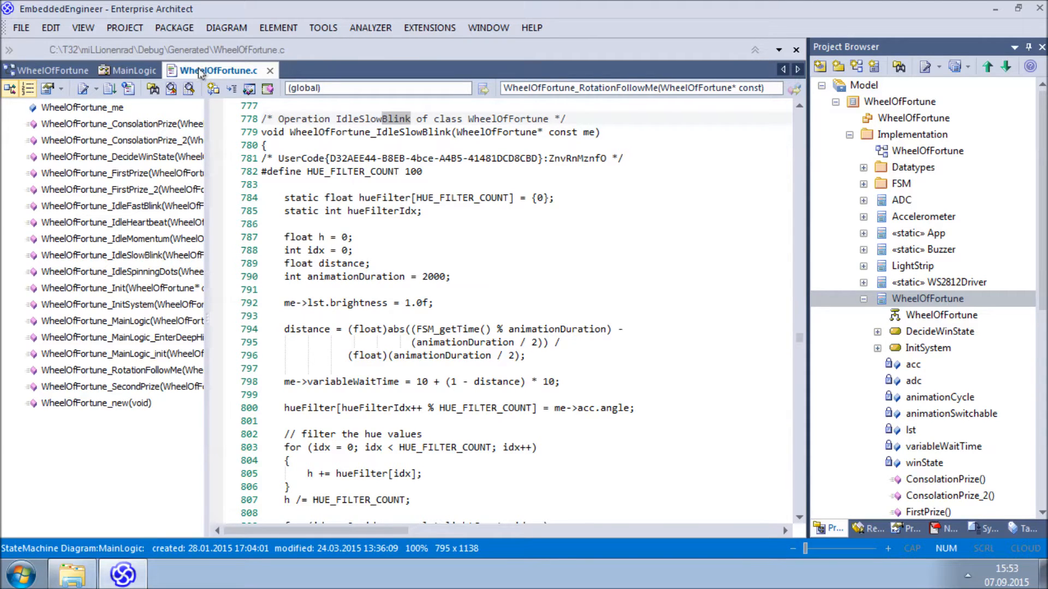
click(52, 70)
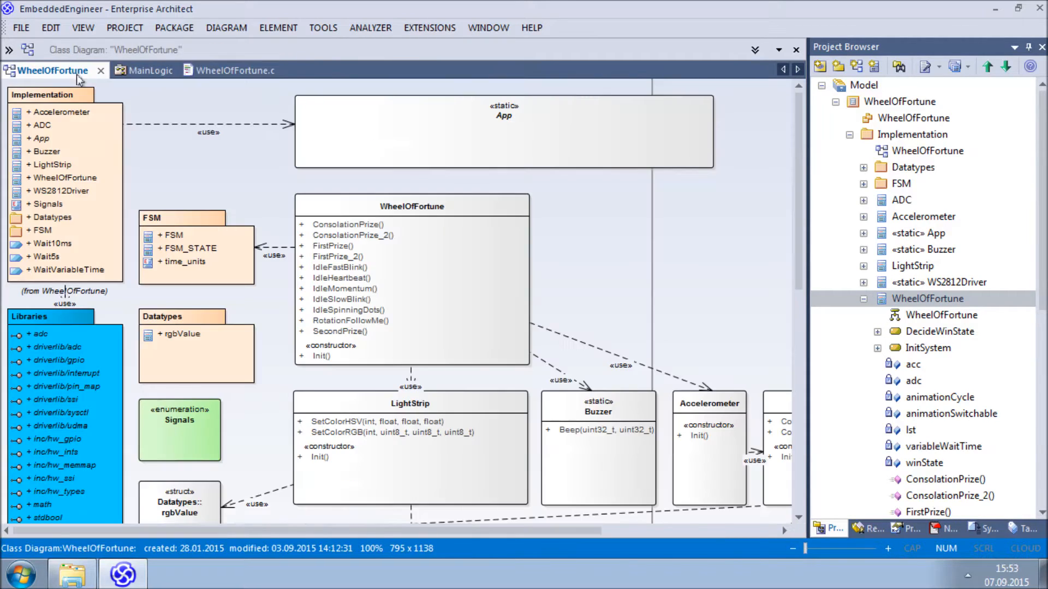
mouse_move(345, 291)
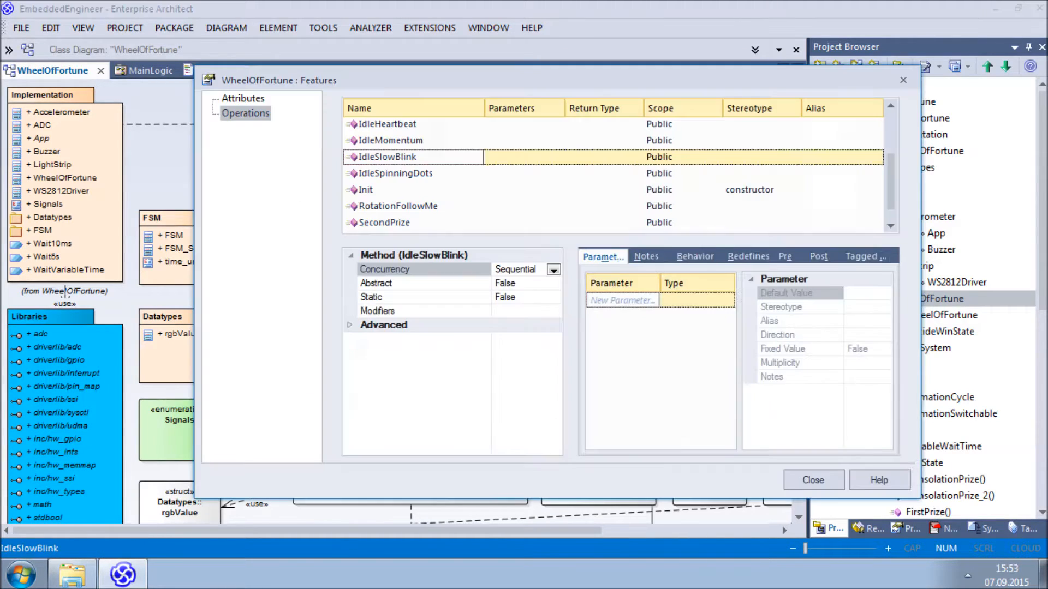
Step: Review IdleSlowBlink's legacy hue-filter initial code at the animationDuration line and confirm with OK
click(695, 255)
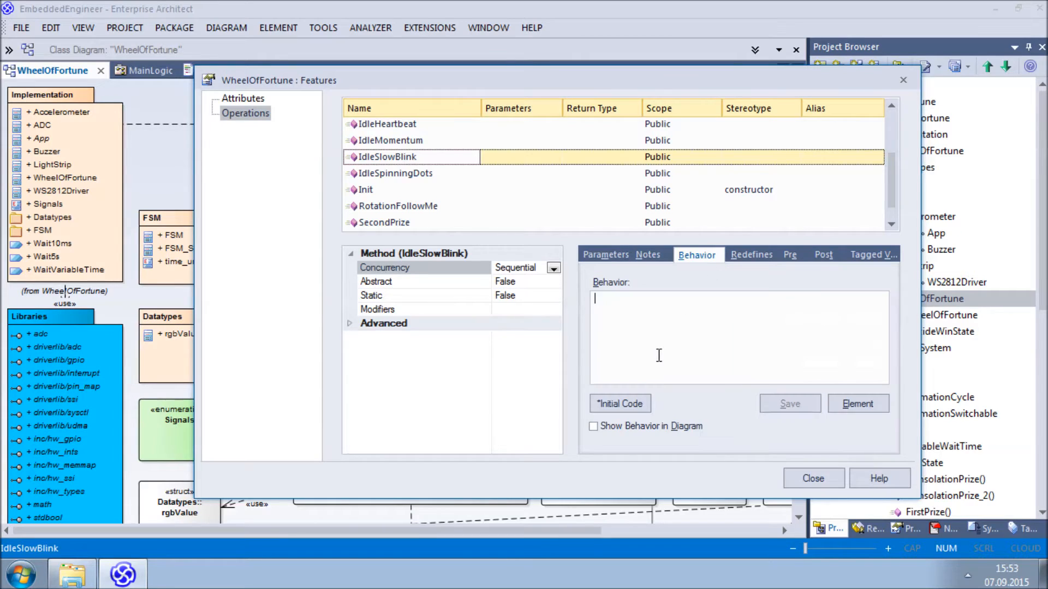
click(619, 403)
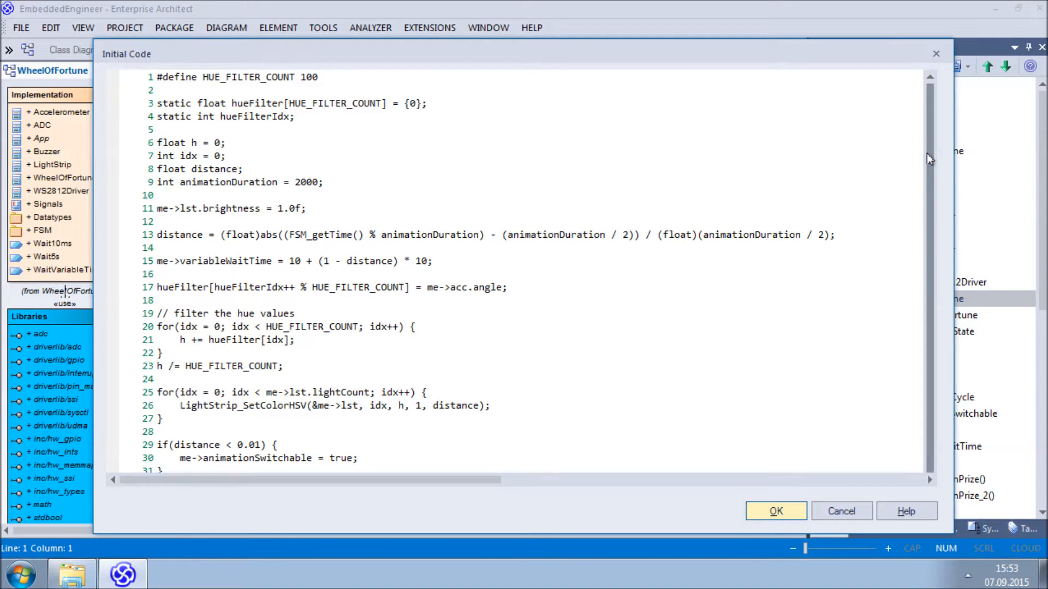
scroll(down, 3)
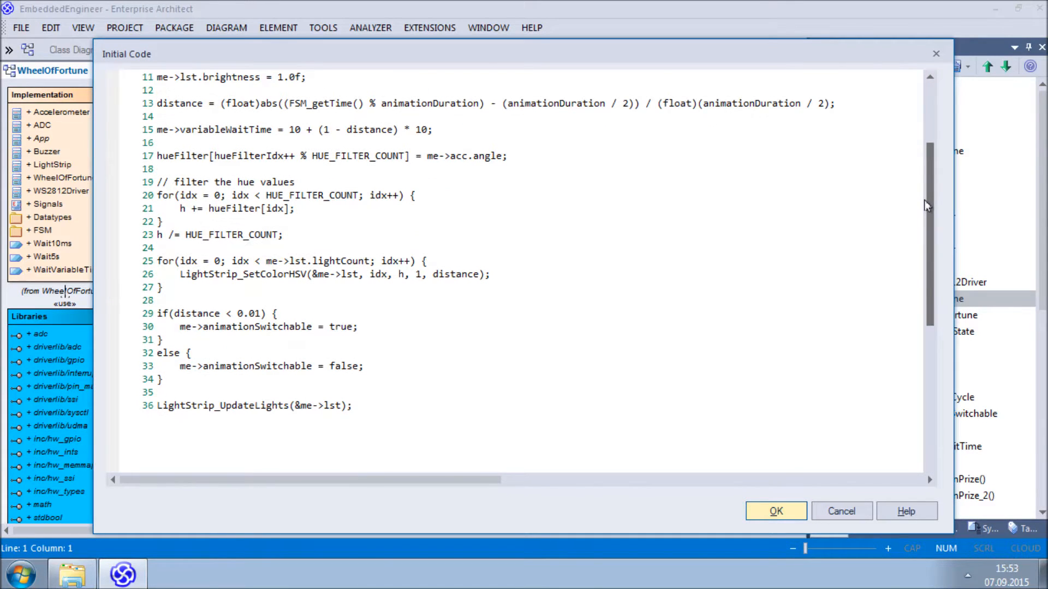
scroll(up, 3)
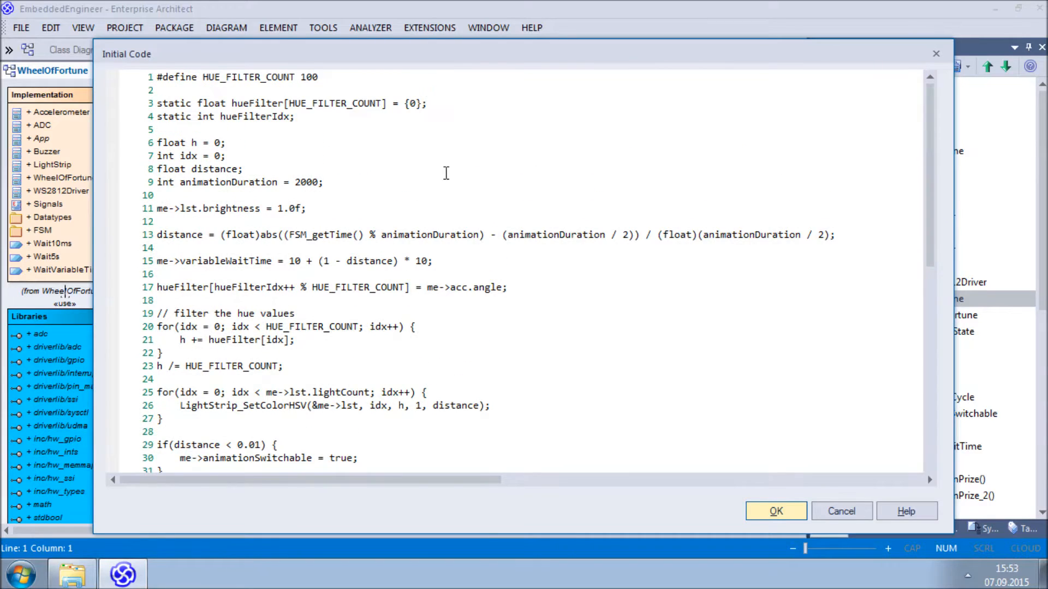
click(187, 181)
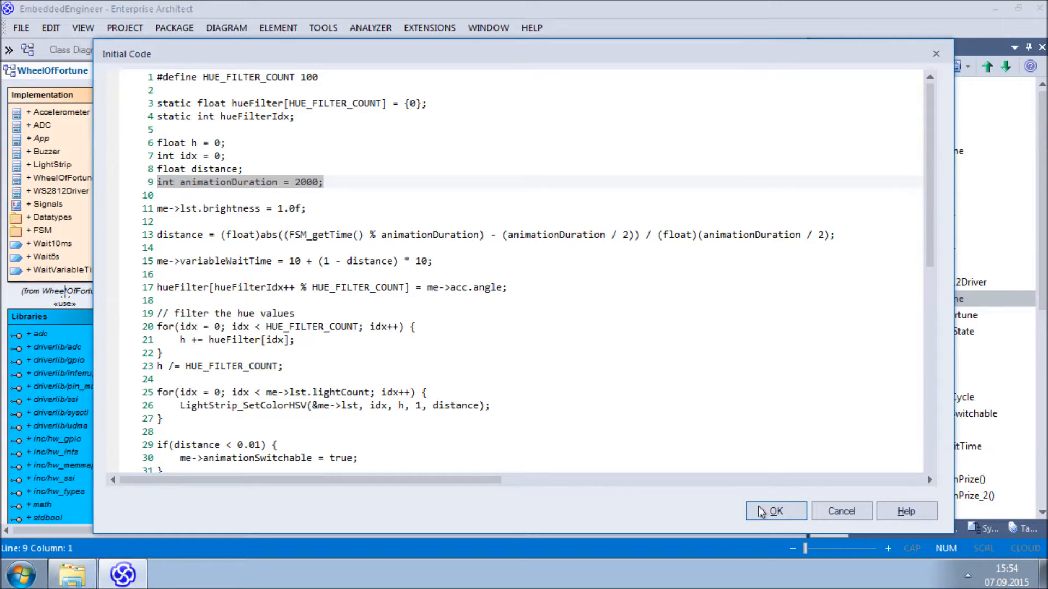
mouse_move(598, 319)
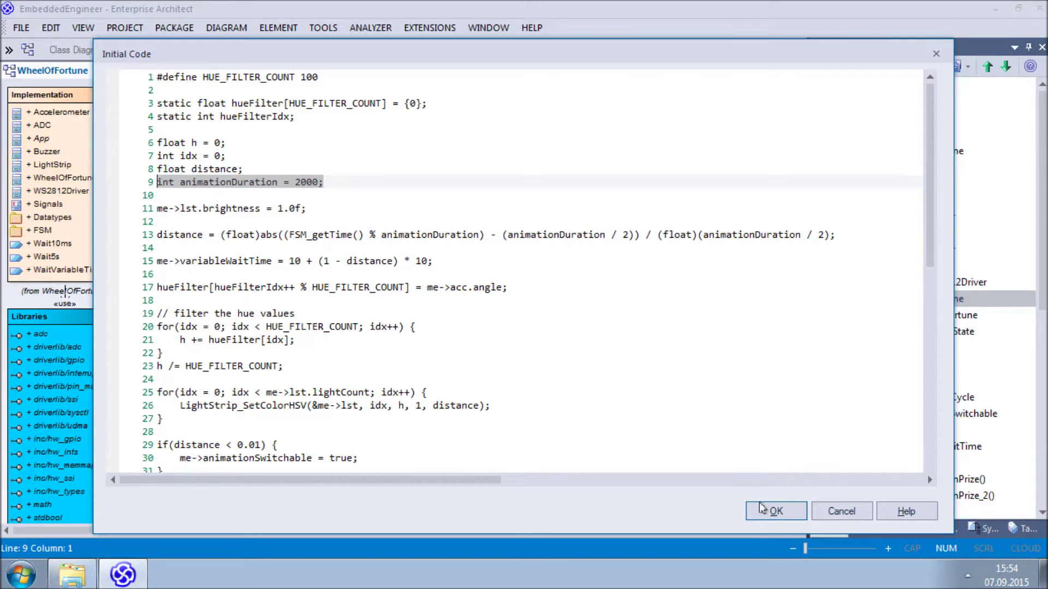
click(776, 511)
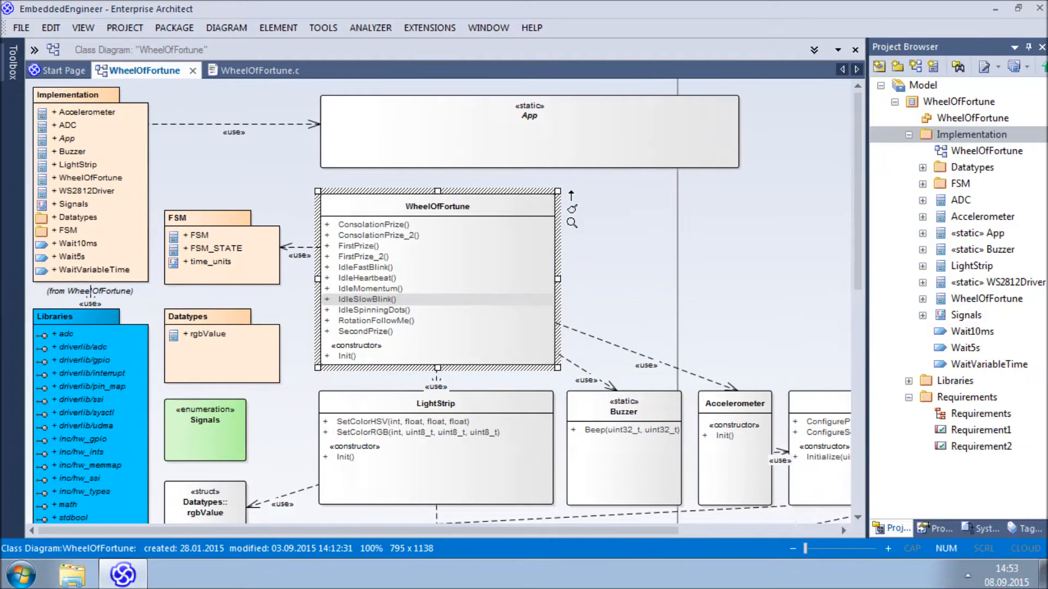
mouse_move(797, 312)
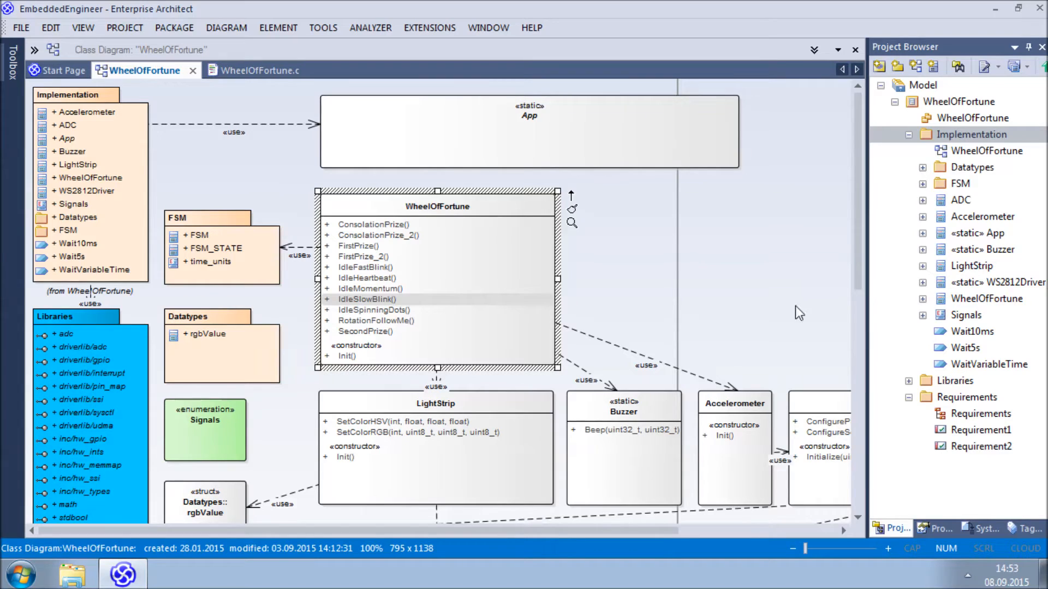
mouse_move(253, 70)
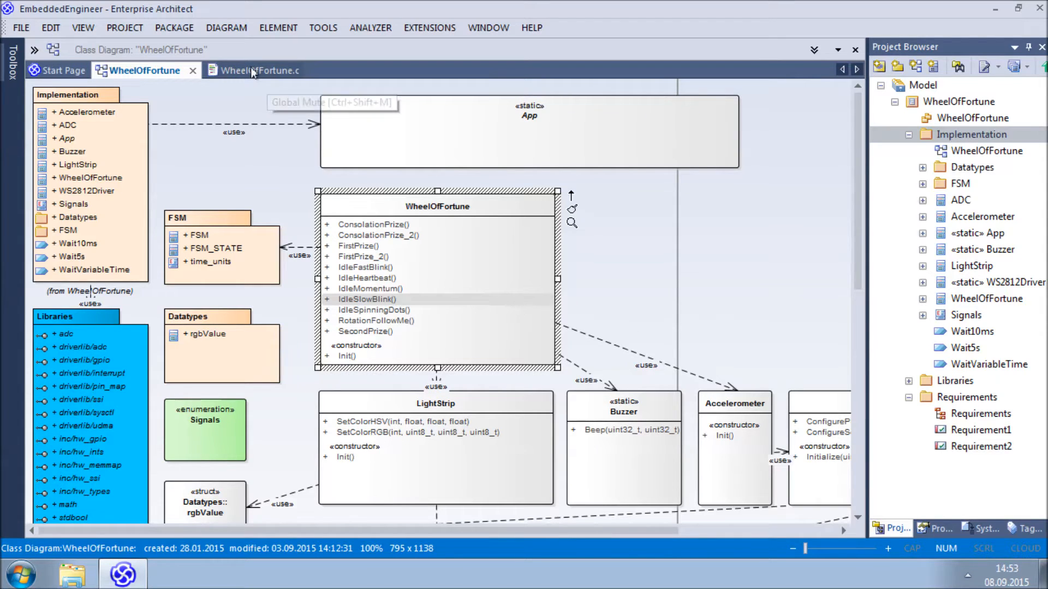
Step: View the generated WheelOfFortune.c source, then reopen the IdleSlowBlink operation's details
click(252, 70)
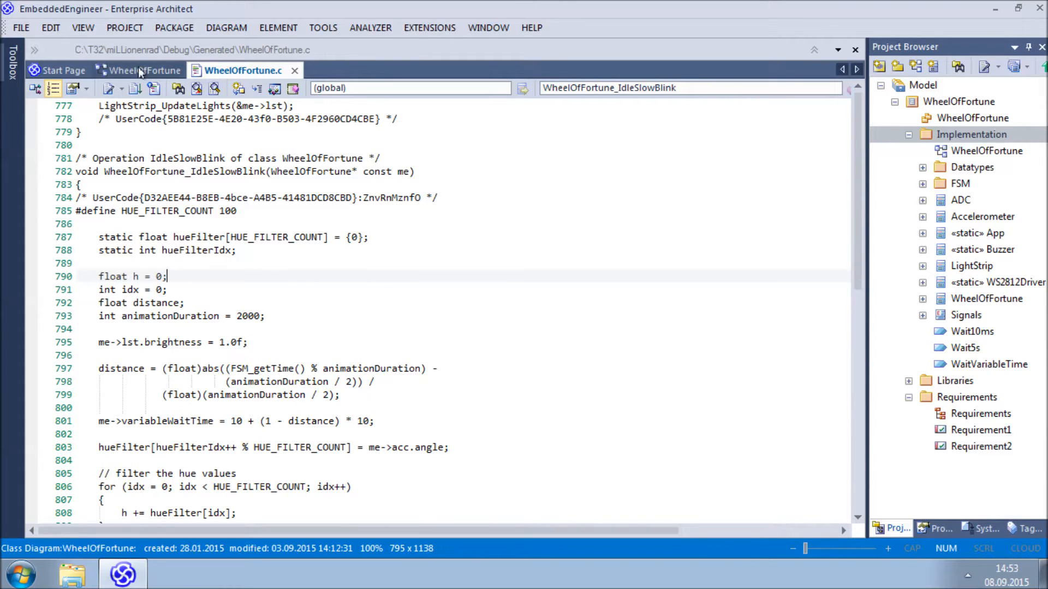
click(144, 70)
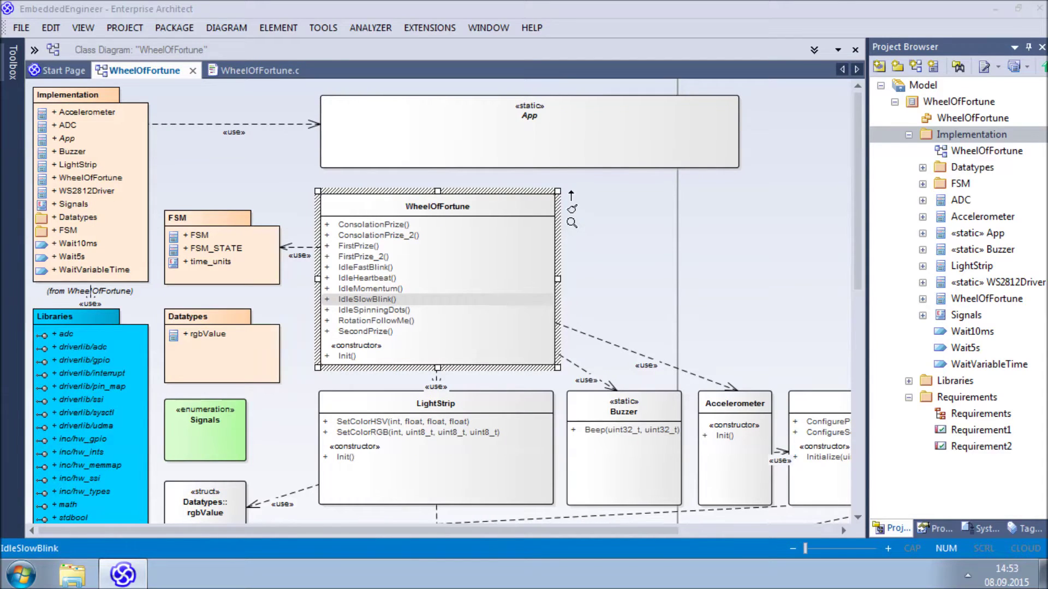
double_click(361, 299)
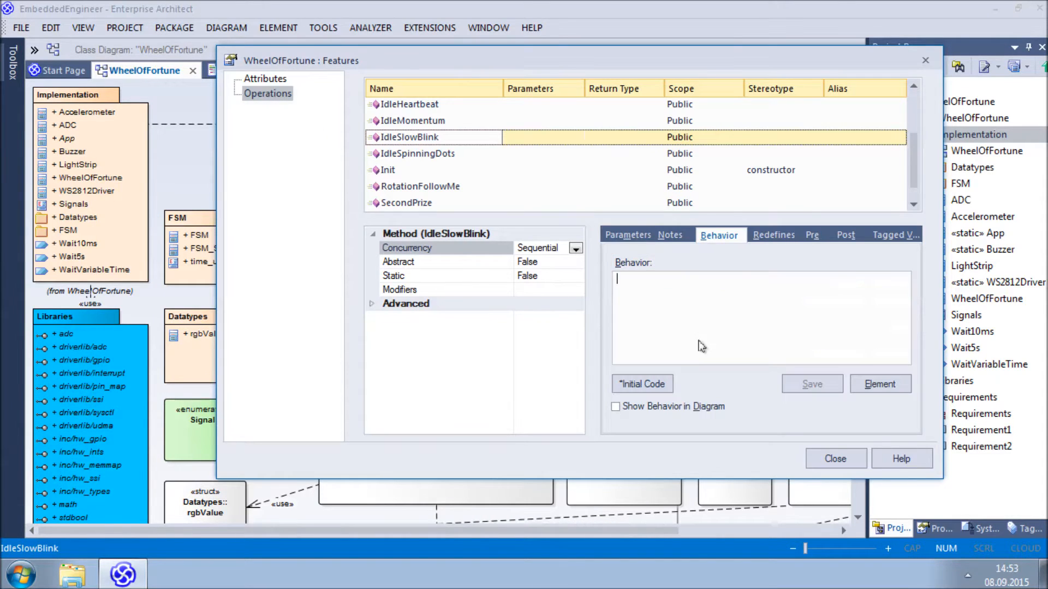
Step: Compare IdleSlowBlink's initial code animationDuration line (2000) against the generated source and close it
click(642, 384)
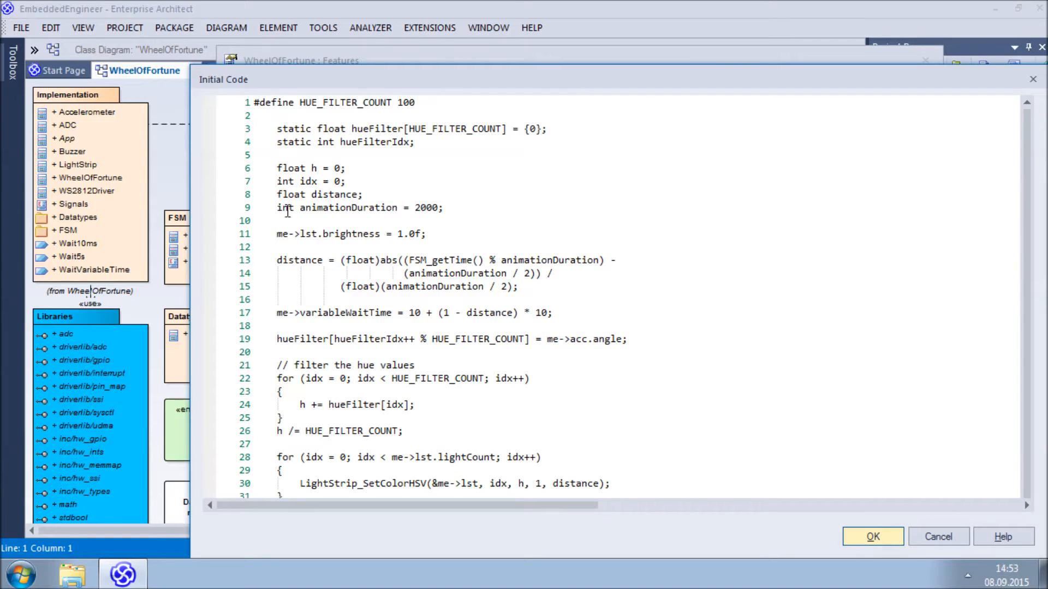
triple_click(354, 207)
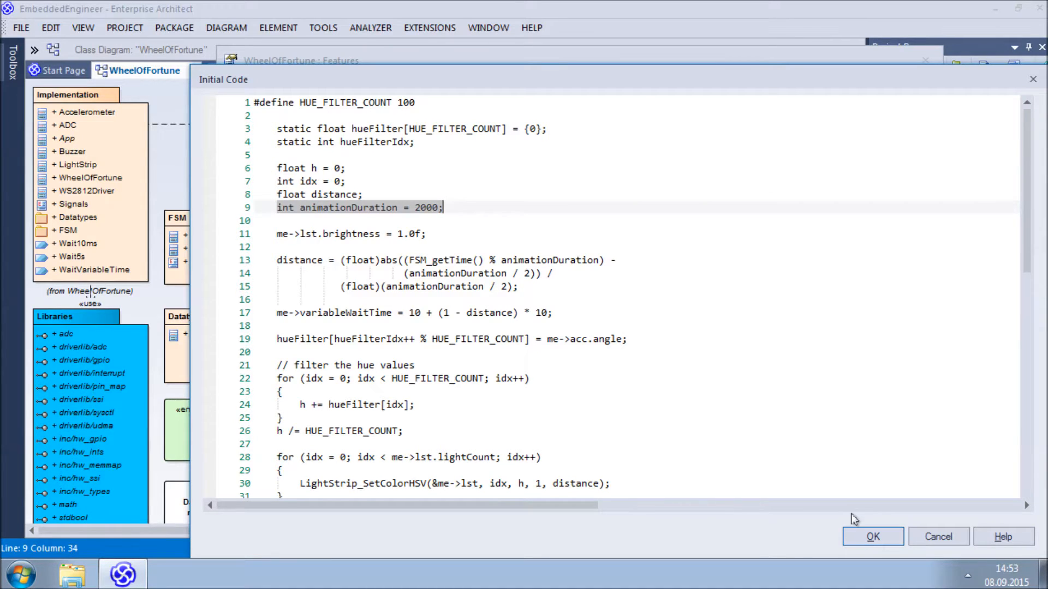
click(874, 535)
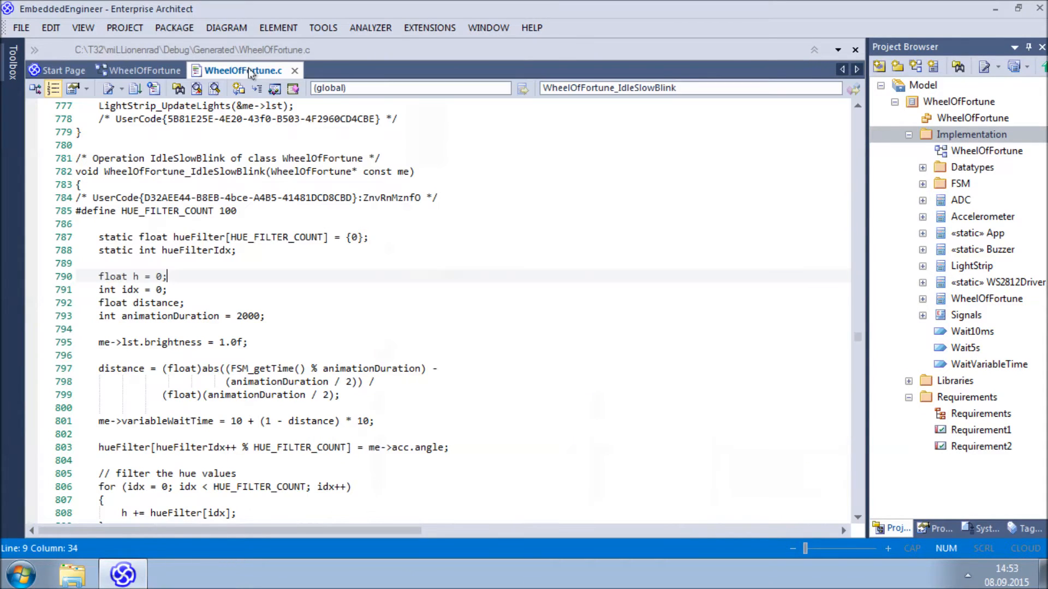
Step: In WheelOfFortune.c set animationDuration to 3000 with comment '// Value changed from 2000 to 3000'
click(79, 198)
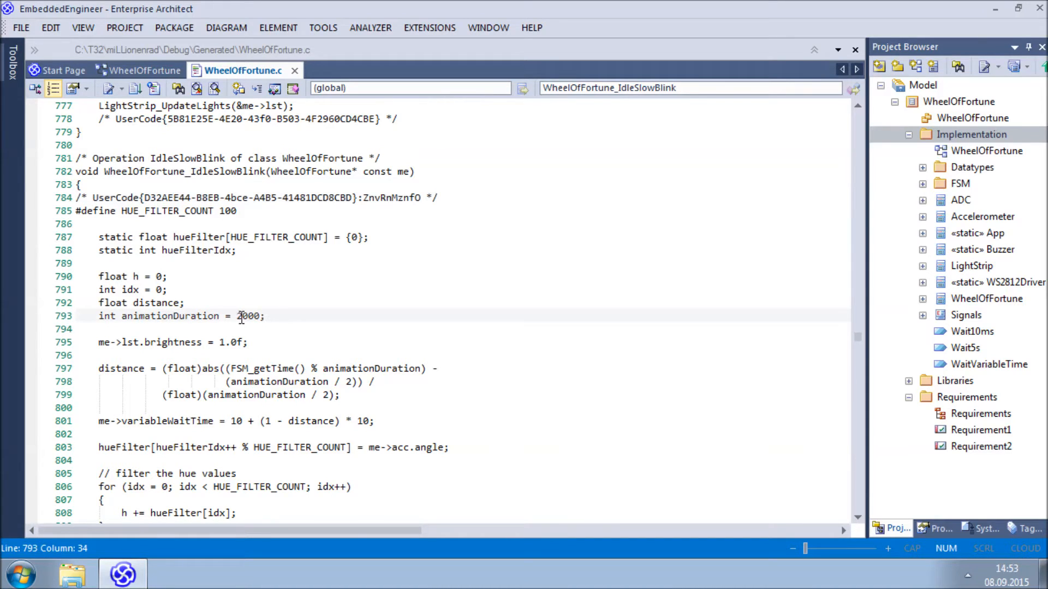
click(235, 317)
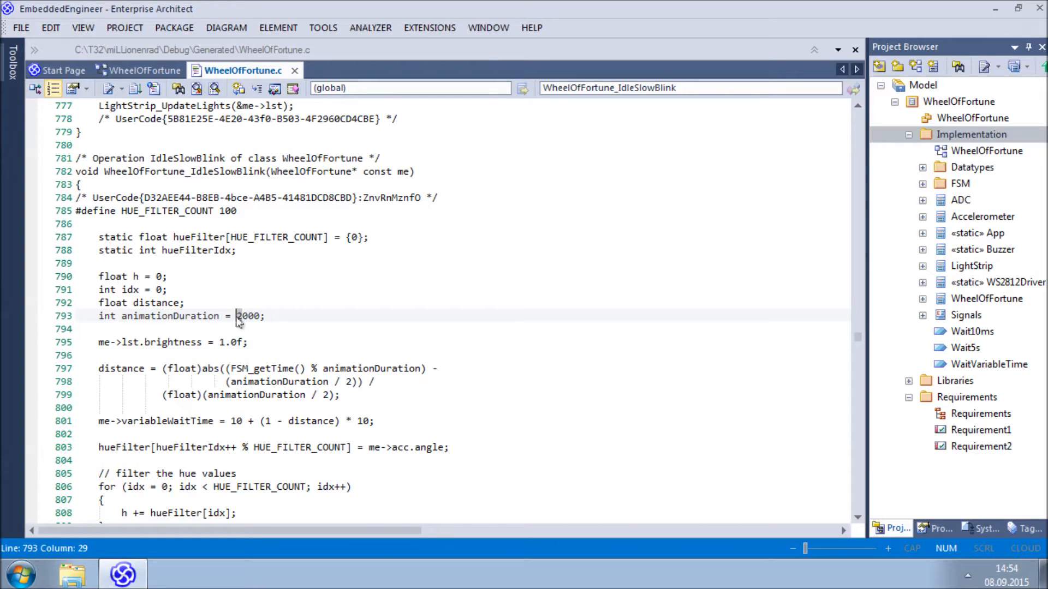
text(3000)
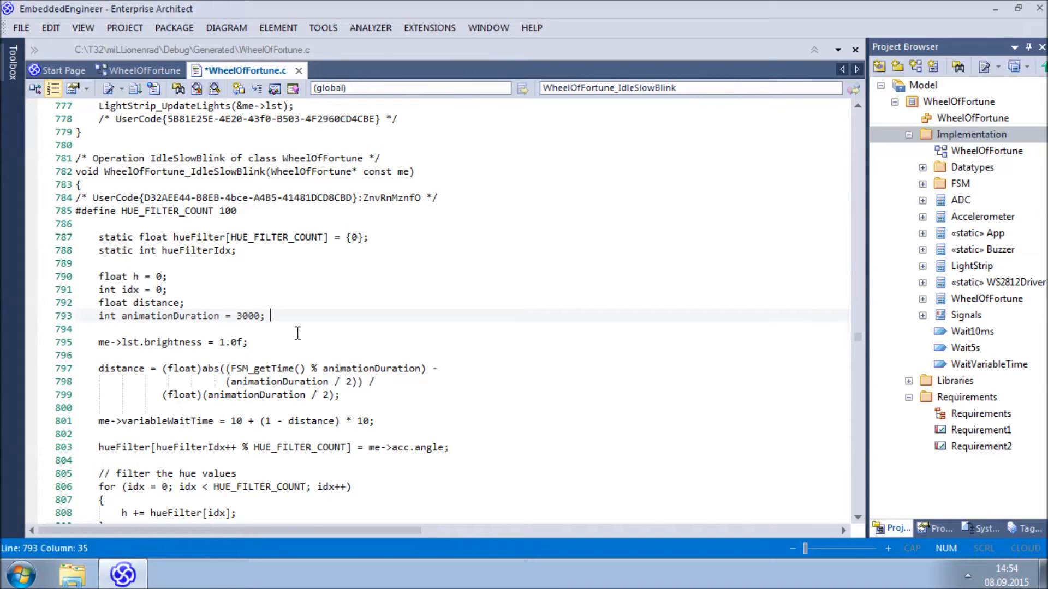
text(// Value changed from 2000 to 3000)
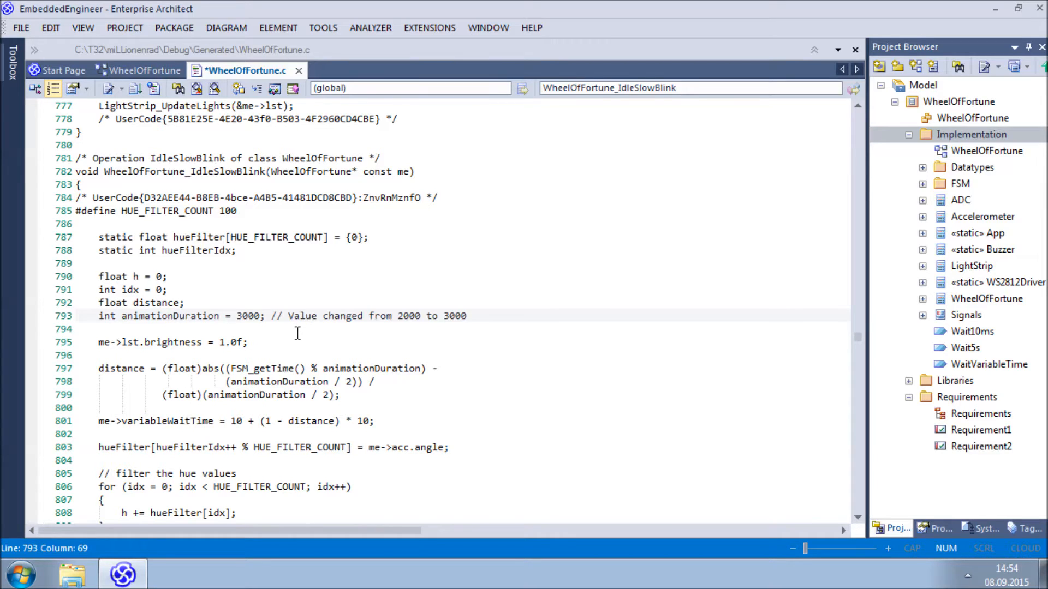
Step: Synchronize and regenerate code from the edited source and dismiss the generation report
right_click(969, 134)
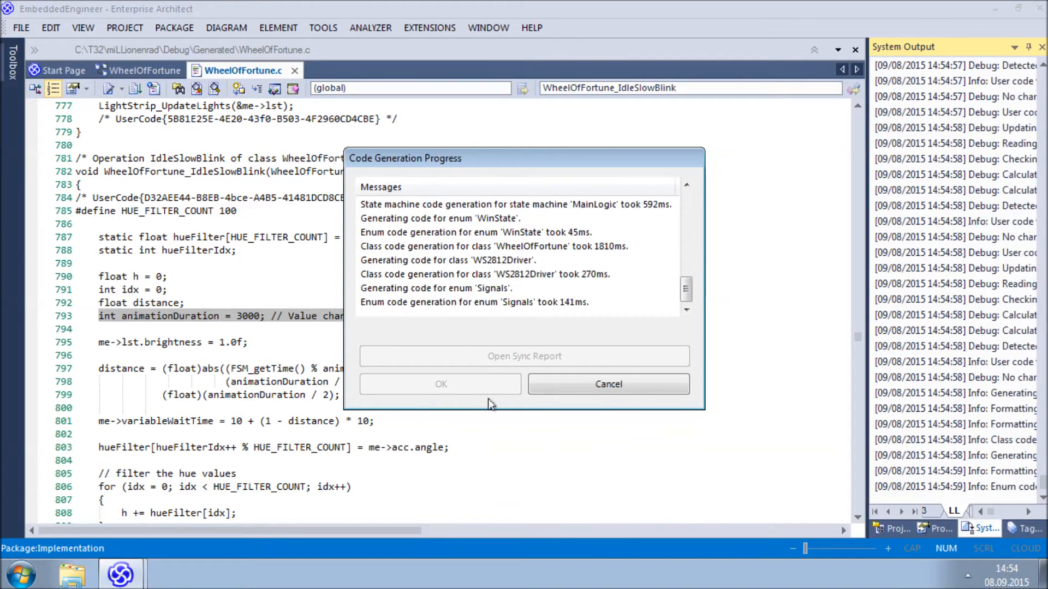
click(441, 384)
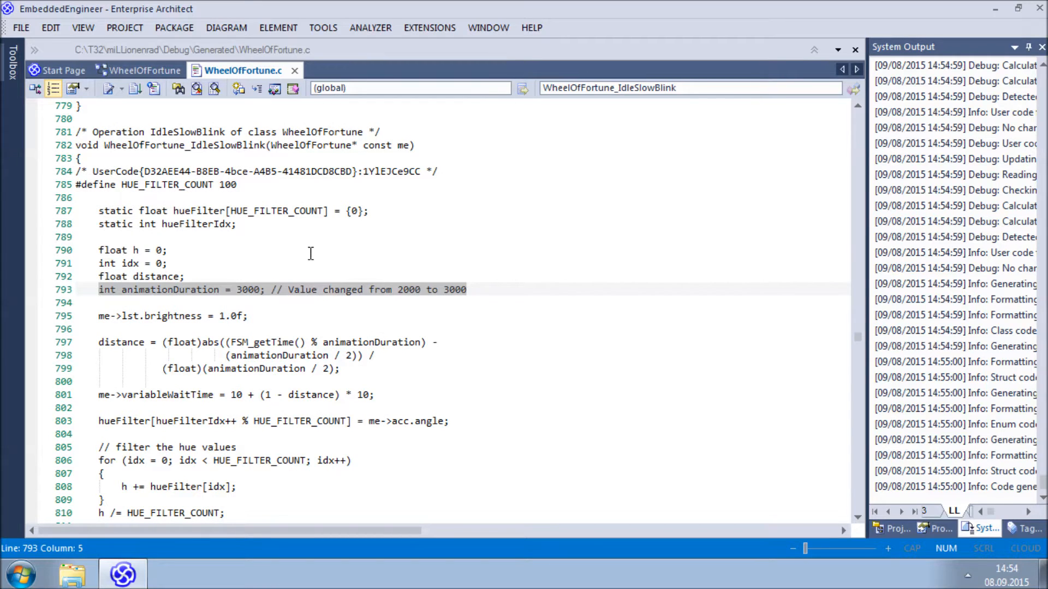
Step: Check that IdleSlowBlink's initial code in the model now holds animationDuration = 3000 with the comment
click(146, 70)
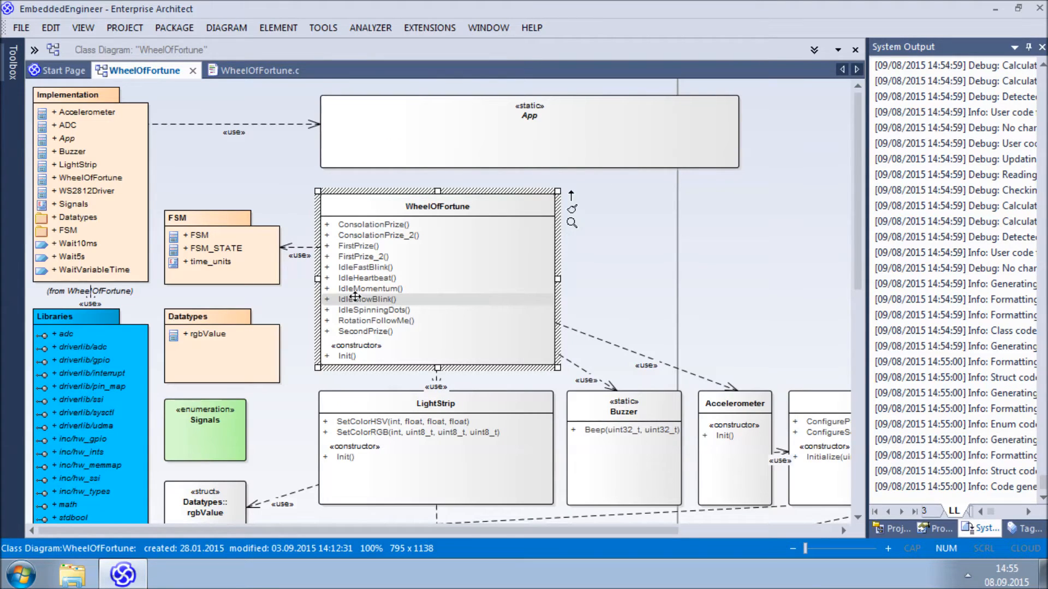
double_click(361, 299)
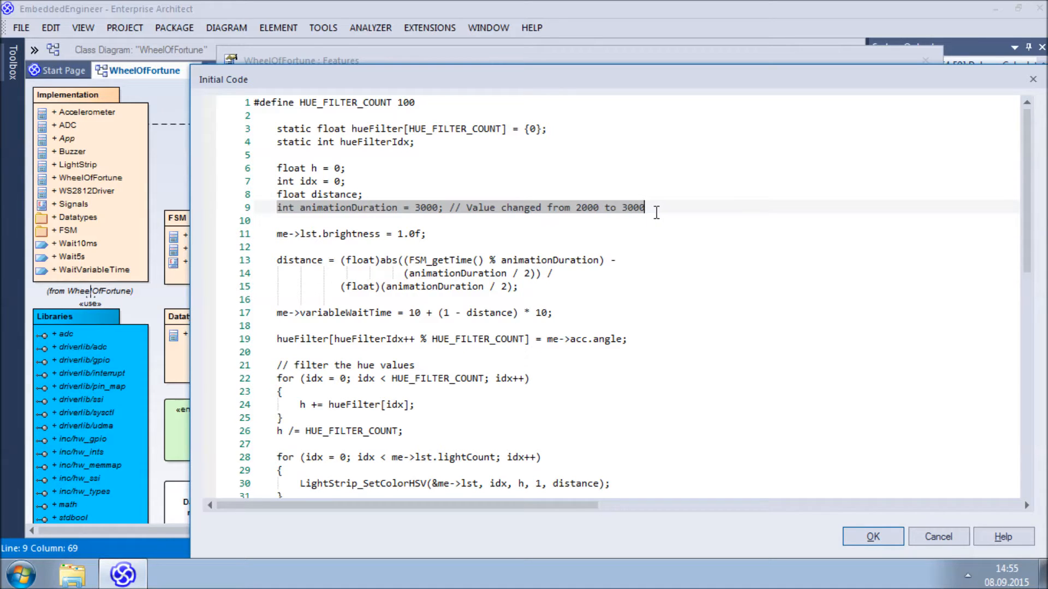
click(871, 536)
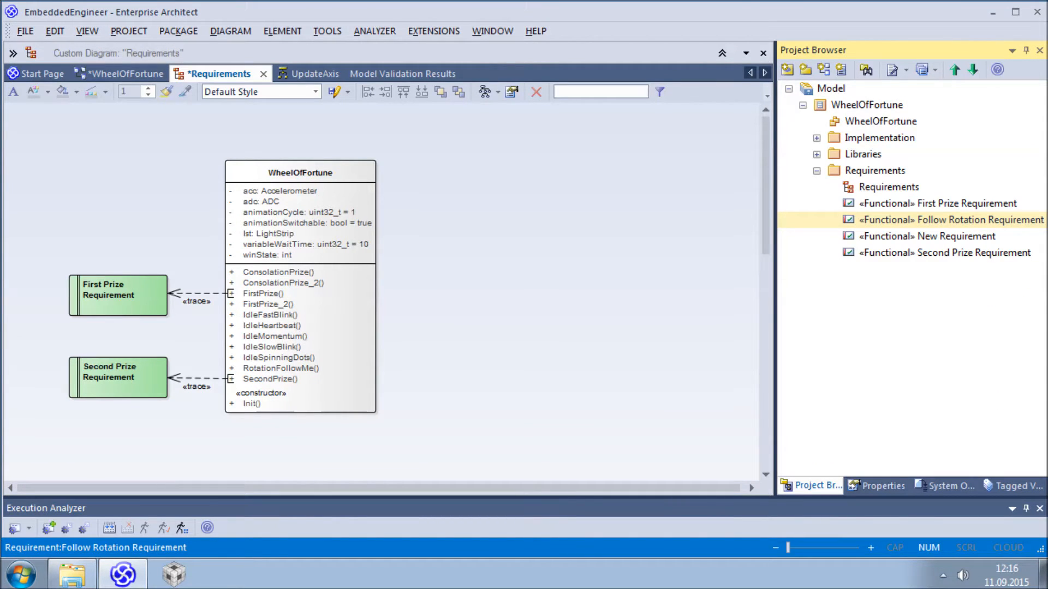
Step: Place New Requirement and Follow Rotation Requirement onto the Requirements diagram
click(927, 236)
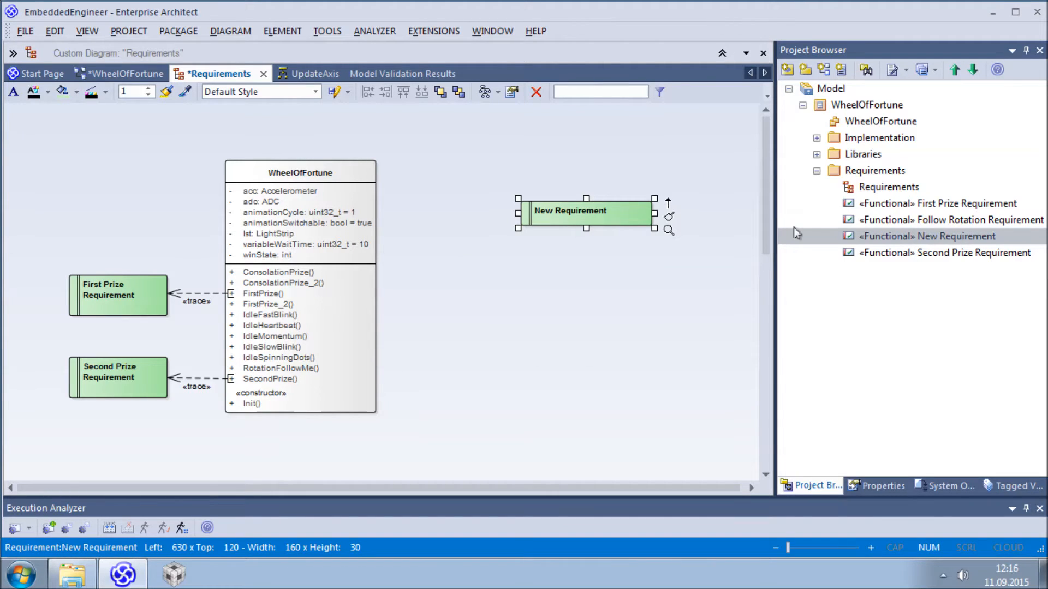
click(950, 219)
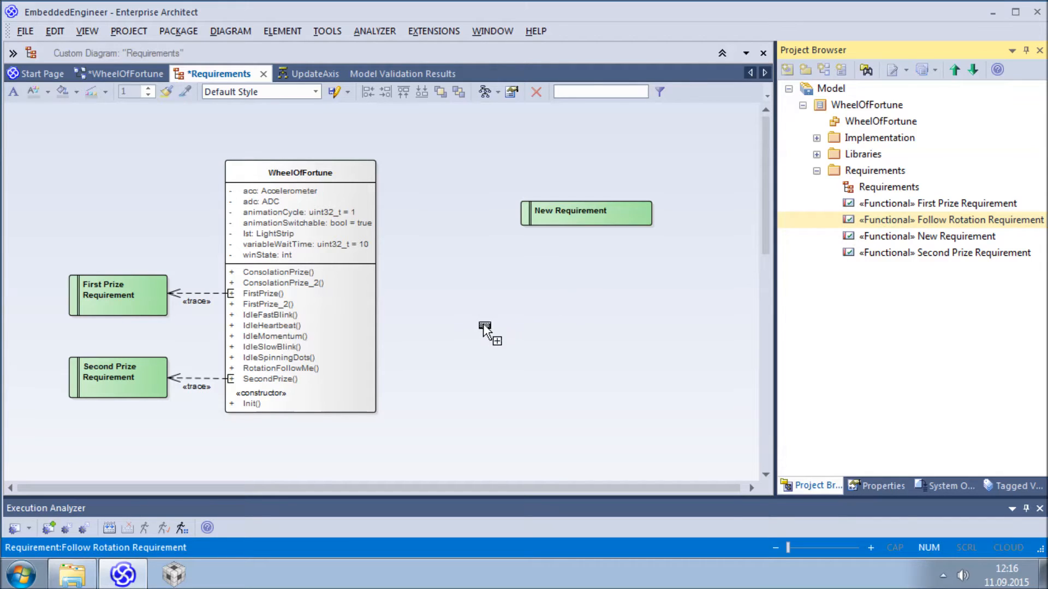
drag(948, 219, 536, 337)
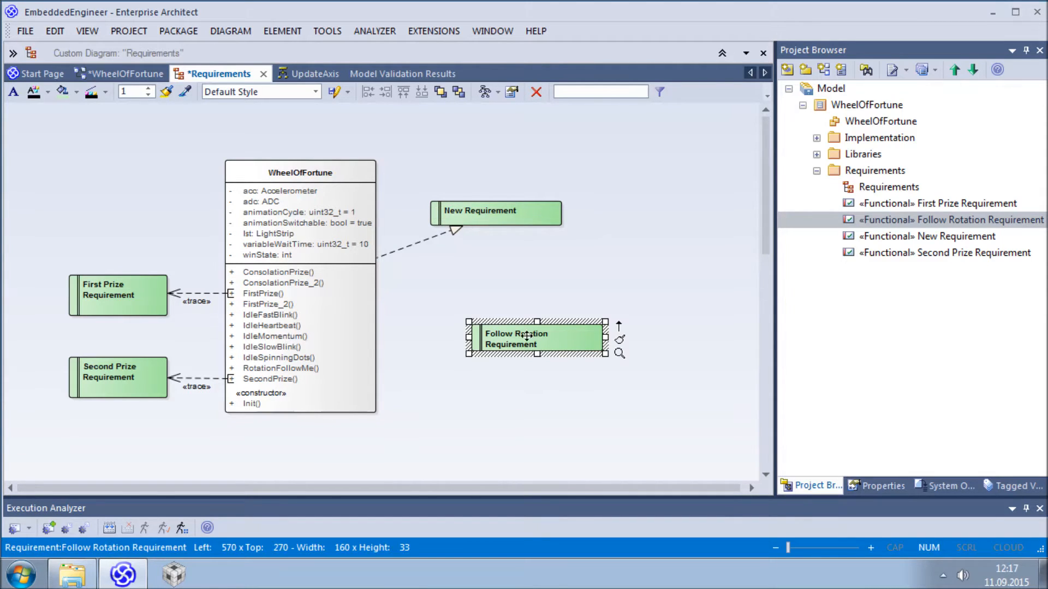
Step: Link WheelOfFortune to Follow Rotation Requirement with a Trace connector
click(300, 170)
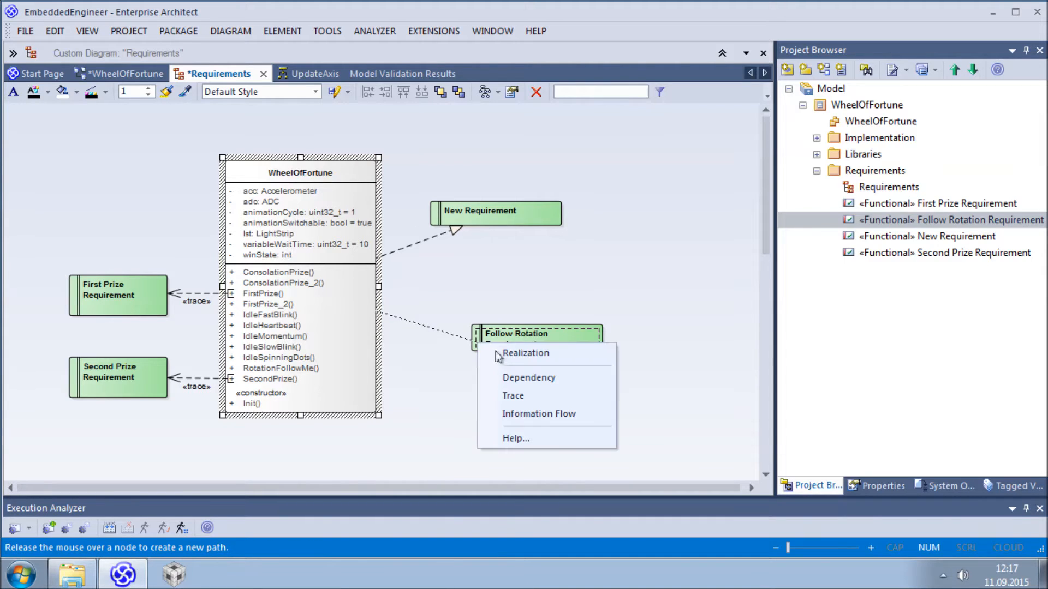
click(513, 396)
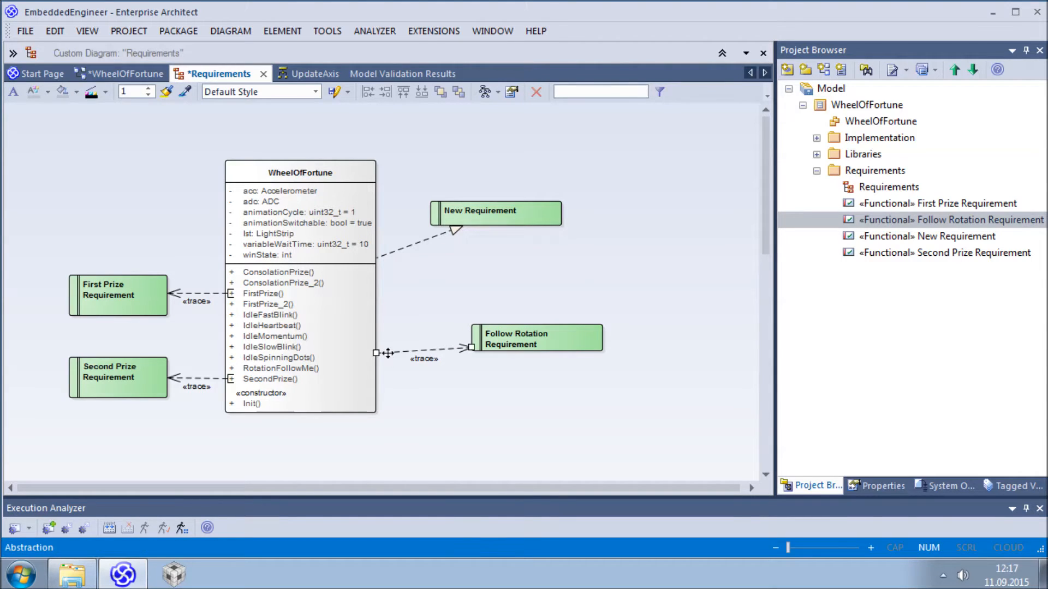
Step: Attach the trace to WheelOfFortune's RotationFollowMe() operation via Link to Element Feature
right_click(387, 354)
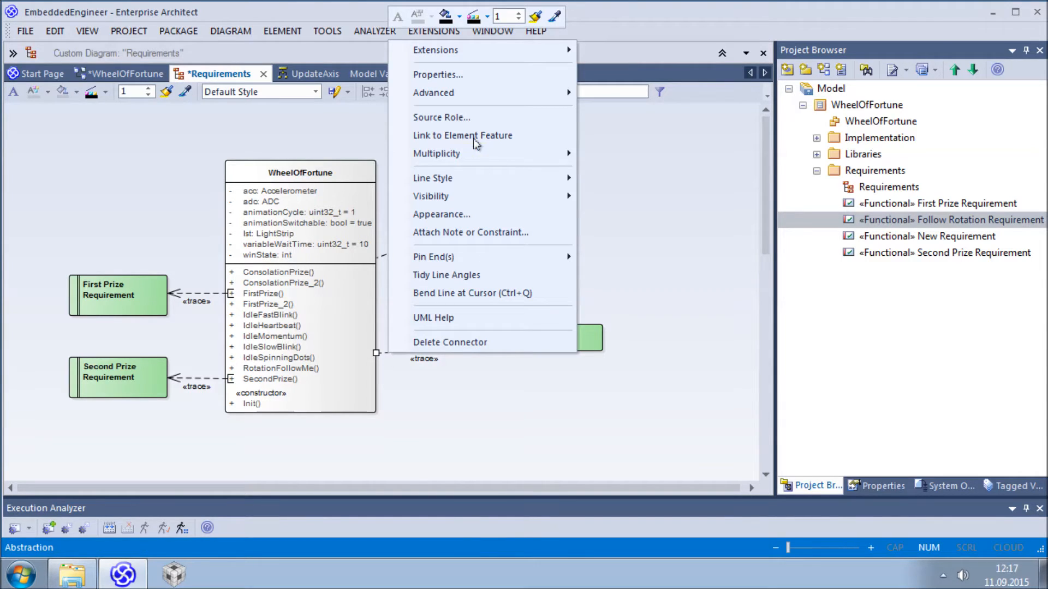
click(462, 135)
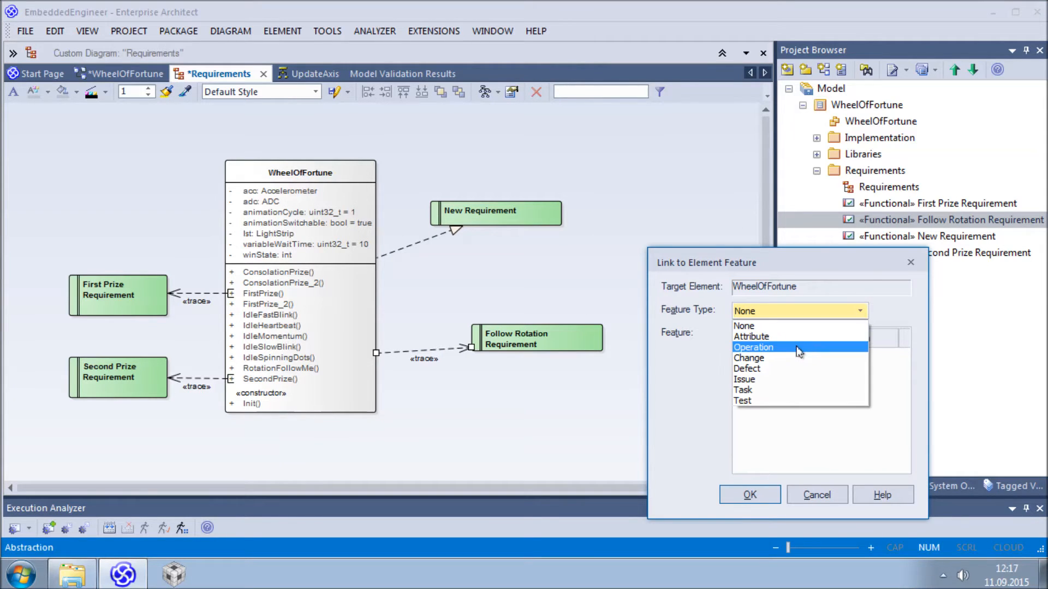
click(753, 347)
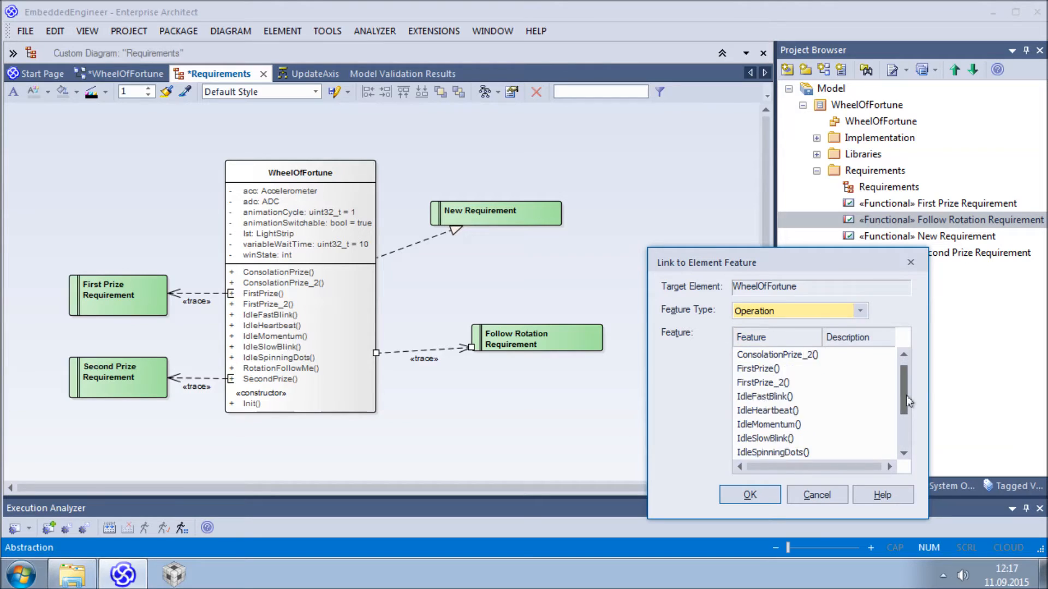
click(749, 495)
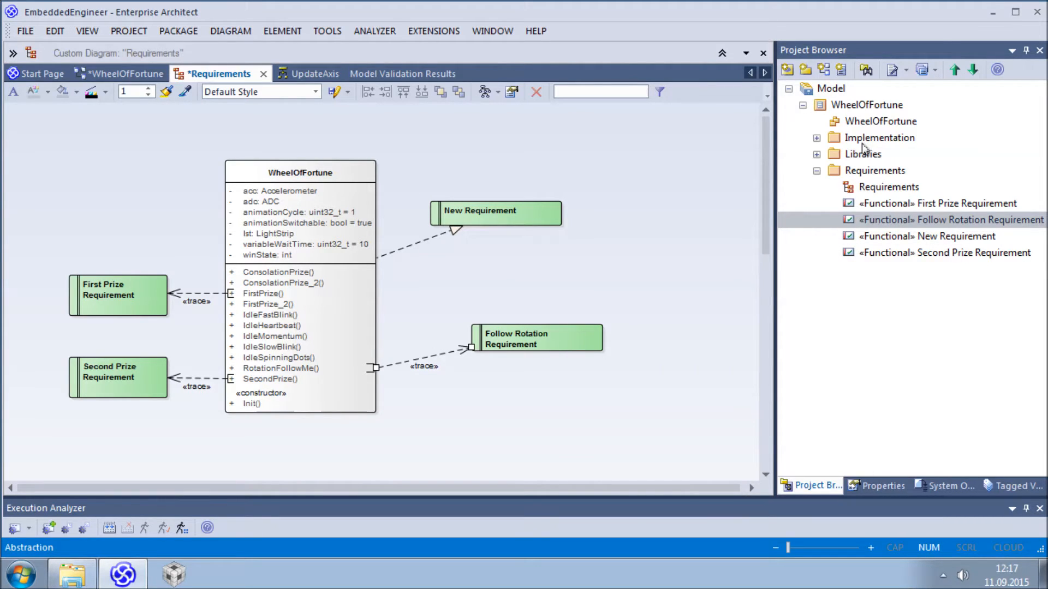
Step: Run Embedded Engineer's Generate Signals and C Code on the Implementation package
right_click(879, 138)
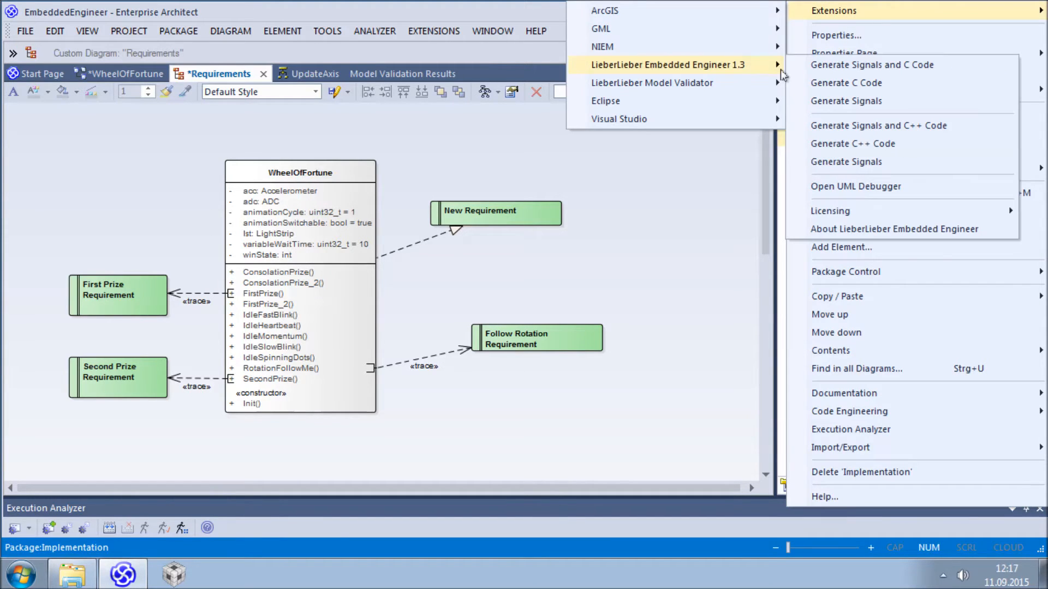
click(871, 64)
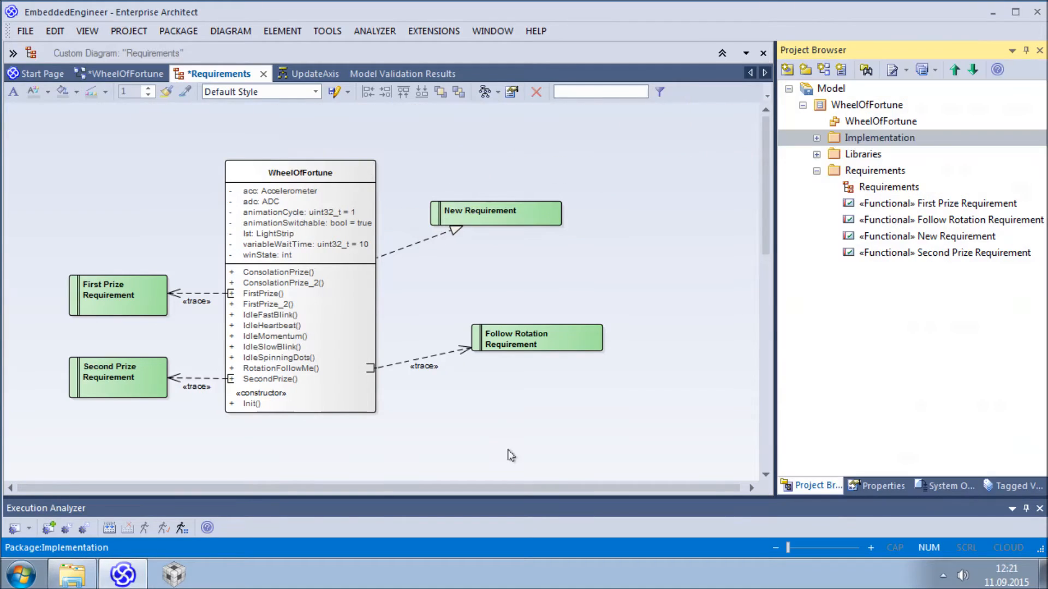
mouse_move(183, 469)
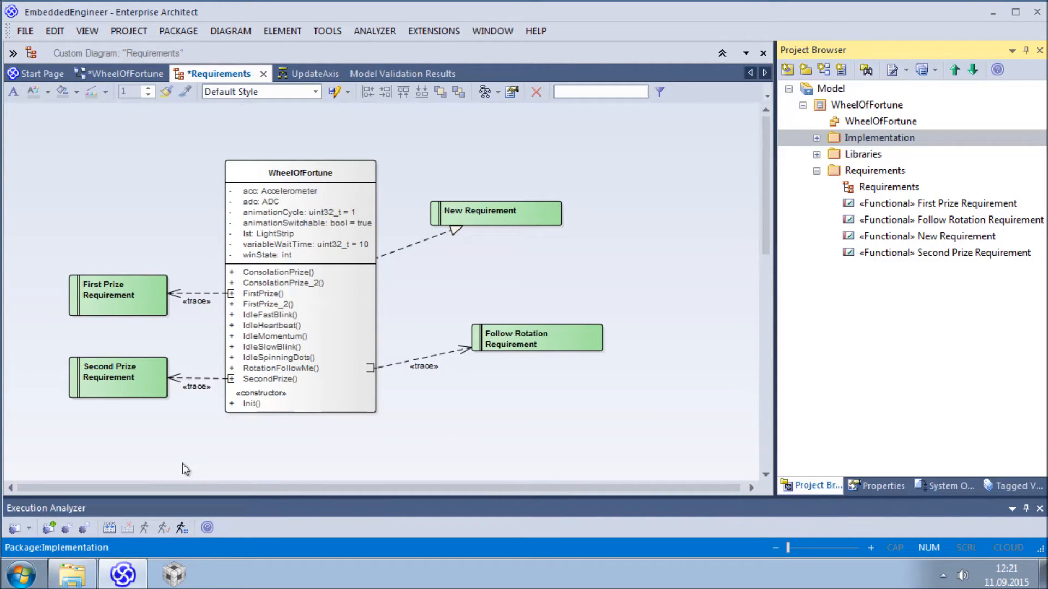
mouse_move(174, 470)
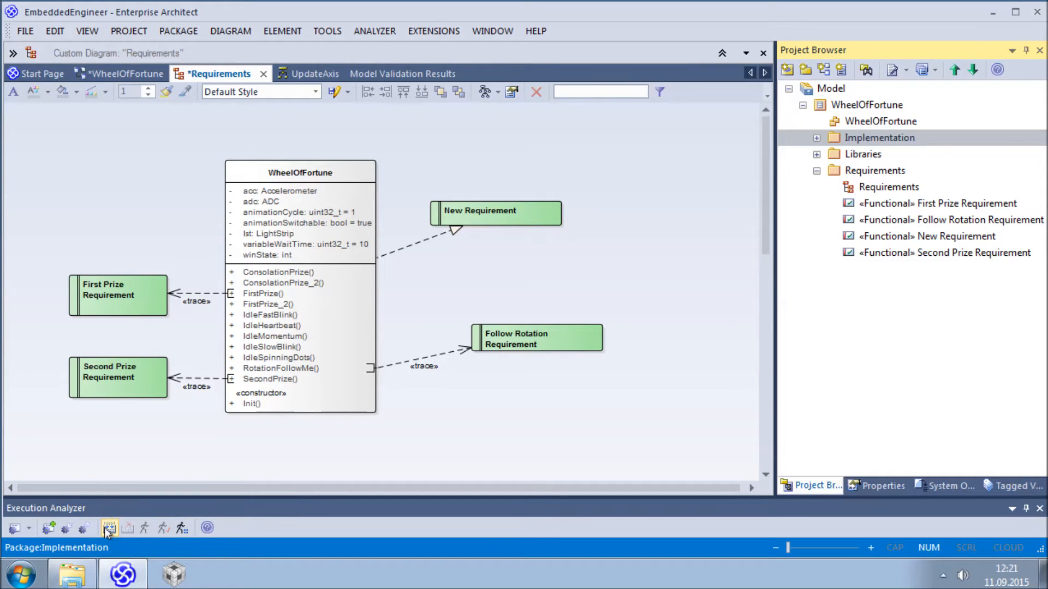
Step: Build the generated WheelOfFortune project and inspect the catastrophic compilation error in WheelOfFortune.c
click(109, 527)
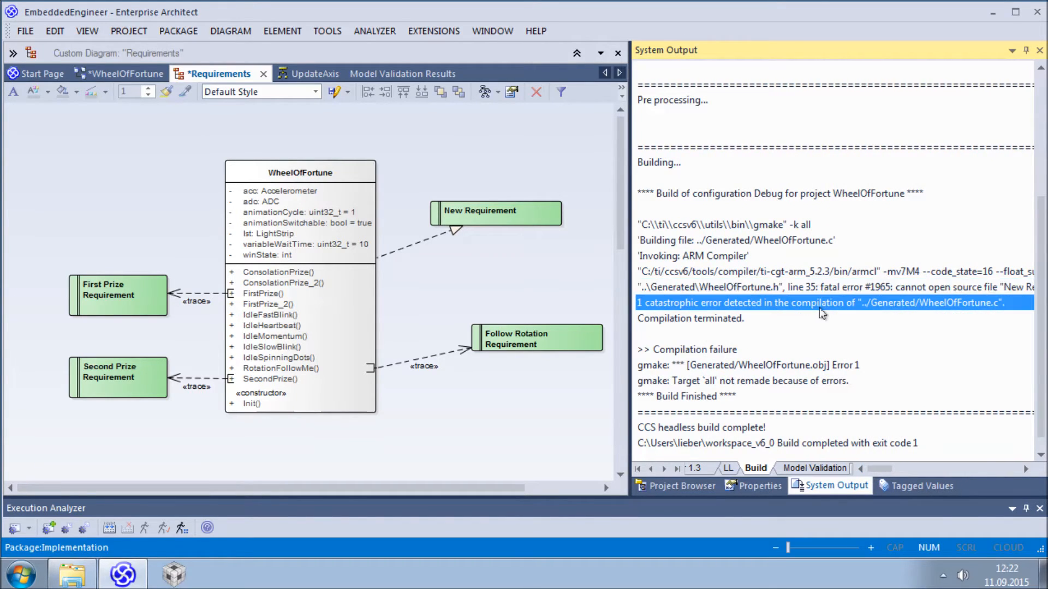
click(681, 486)
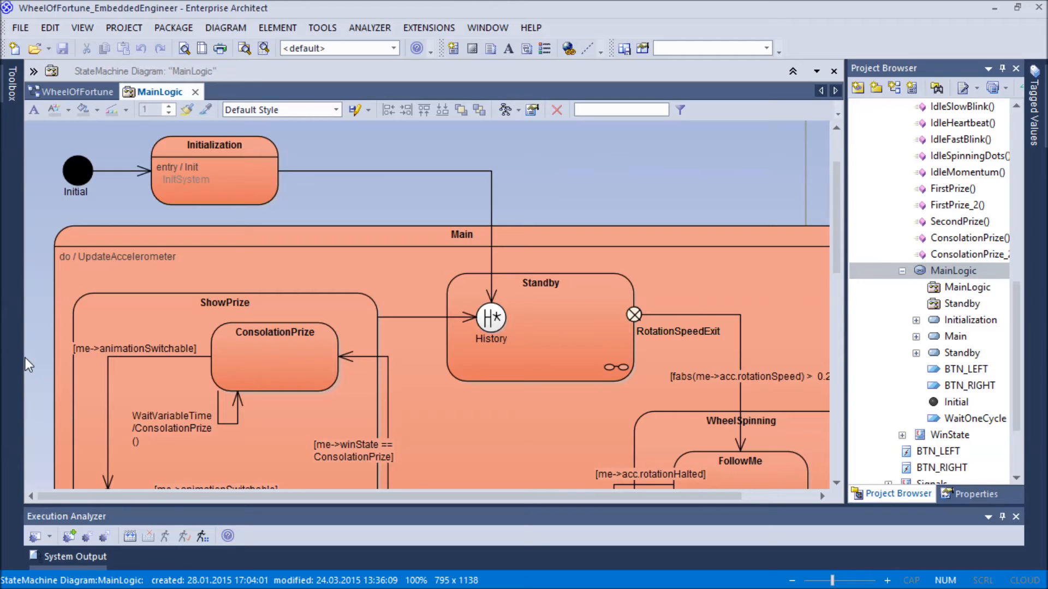
mouse_move(895, 34)
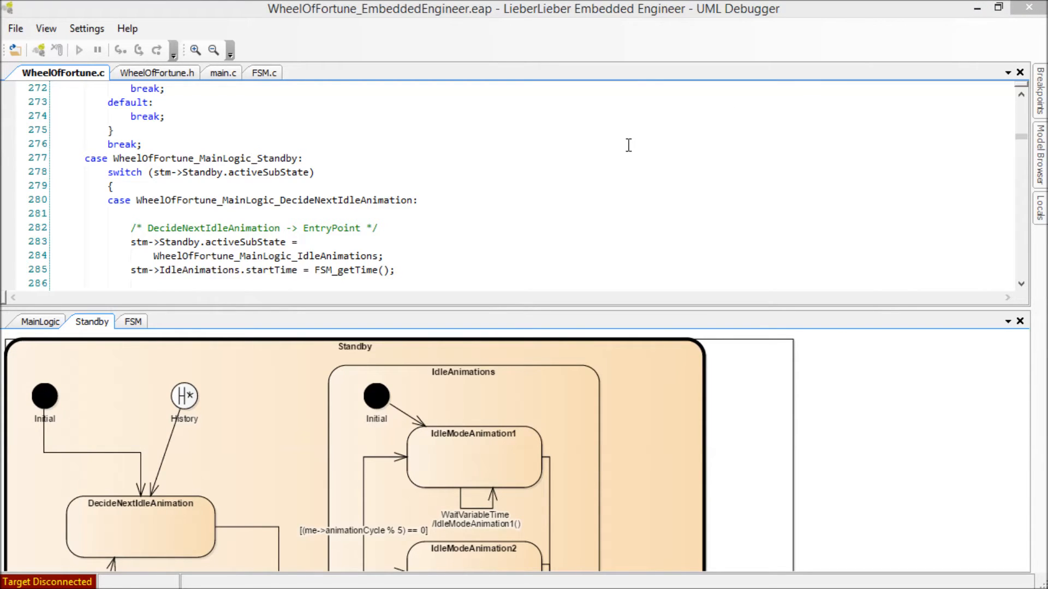
mouse_move(615, 151)
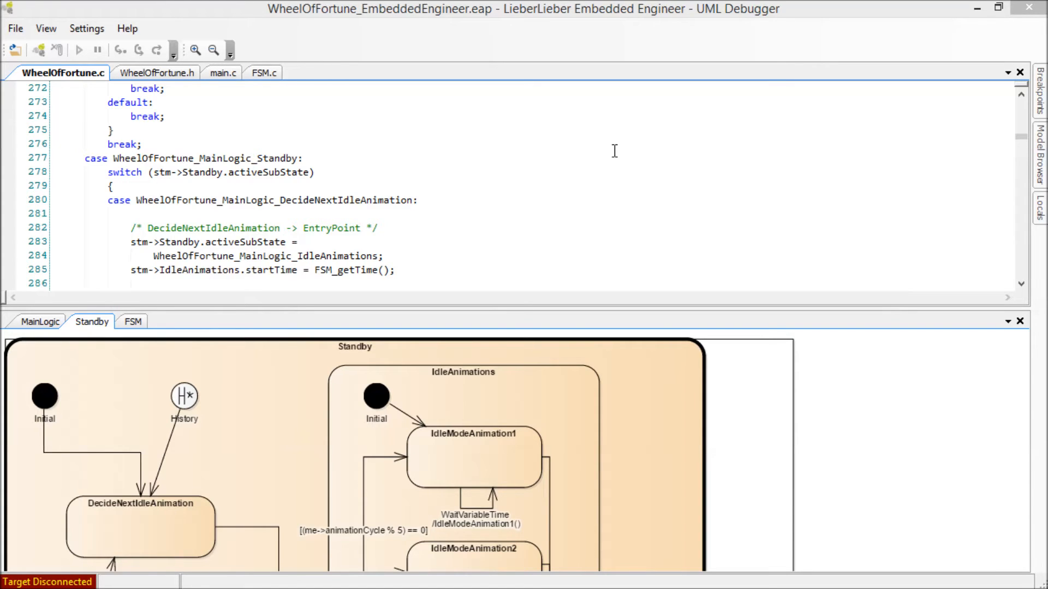
mouse_move(995, 10)
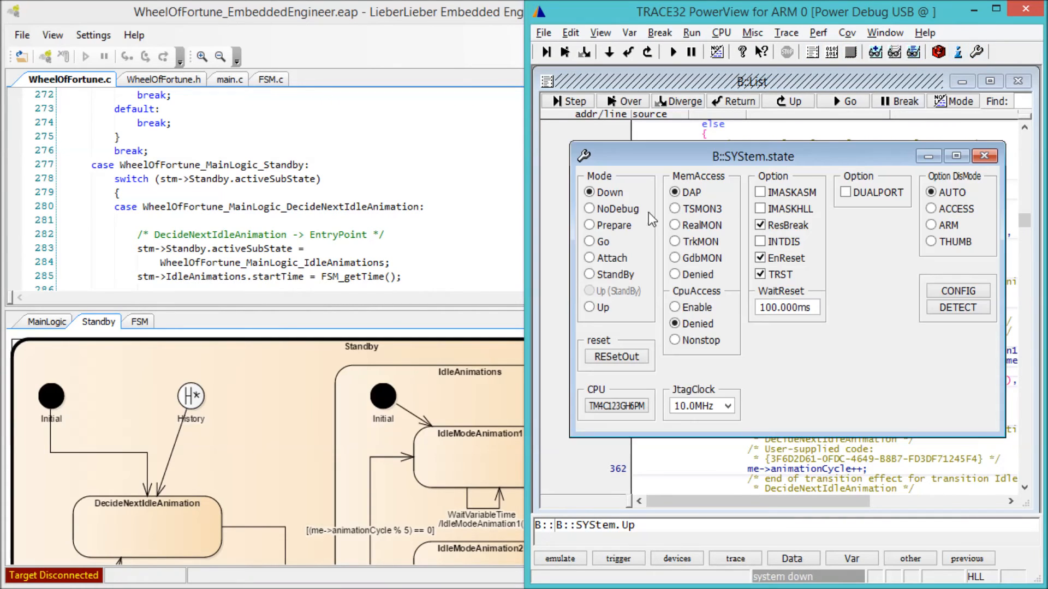
Step: Switch the TRACE32 system state to Up and bring the UML Debugger window forward
click(588, 308)
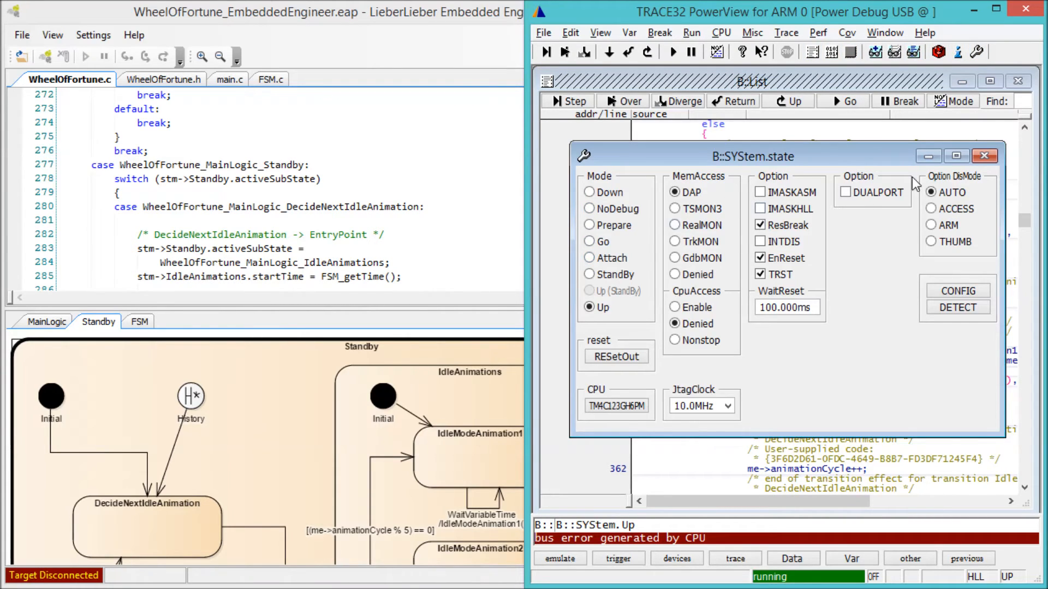
click(1001, 157)
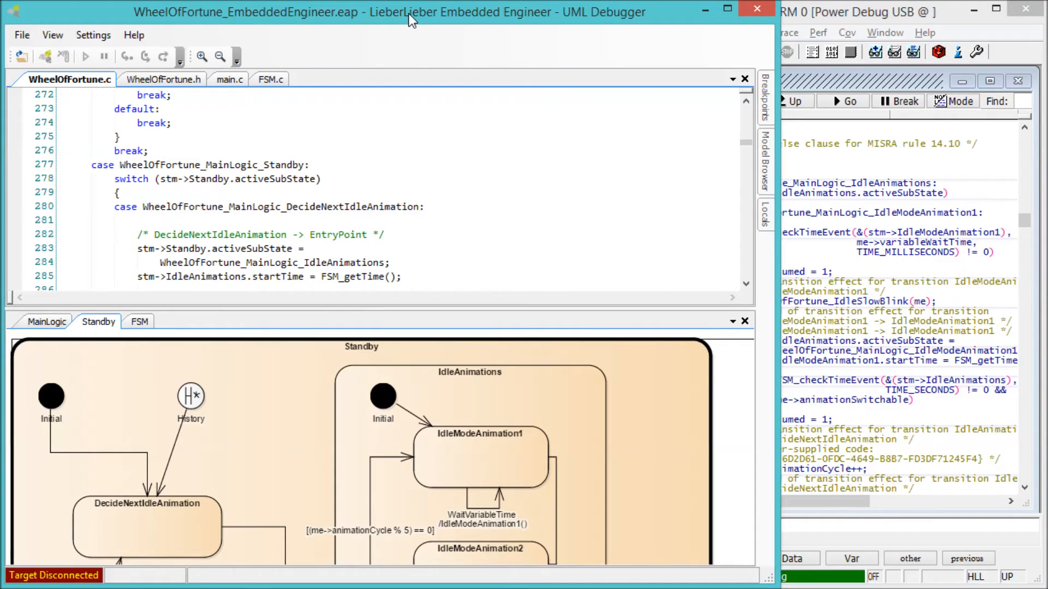
Step: Maximize the UML Debugger and connect it to the running target
click(722, 10)
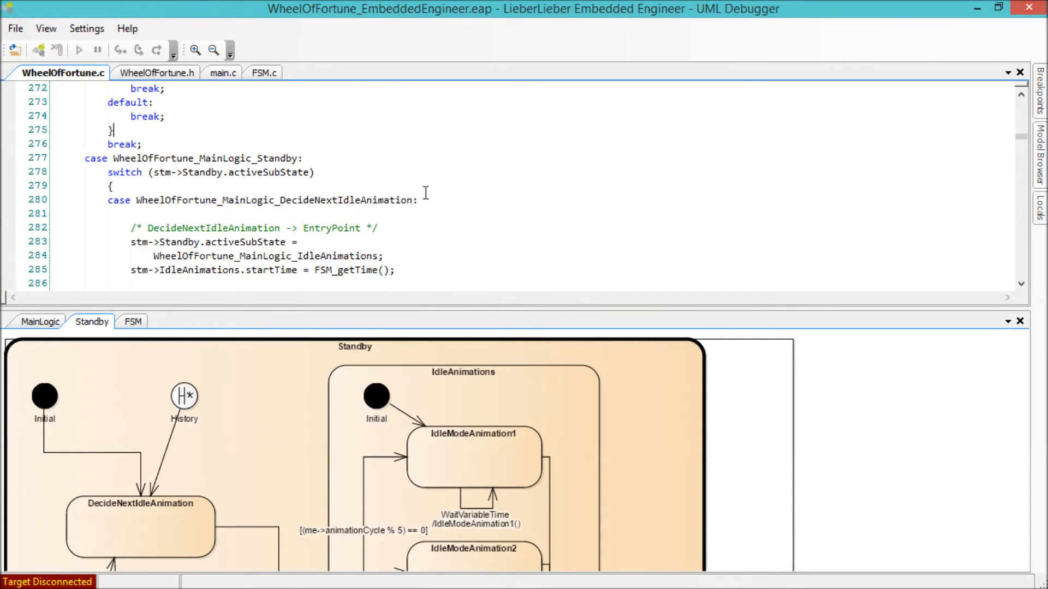
mouse_move(415, 317)
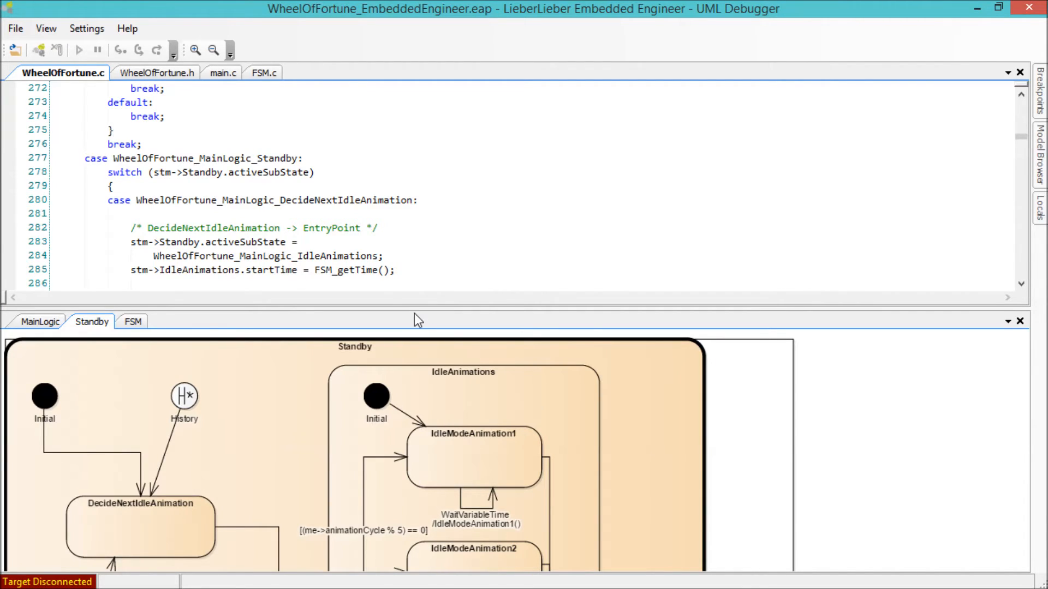
mouse_move(261, 364)
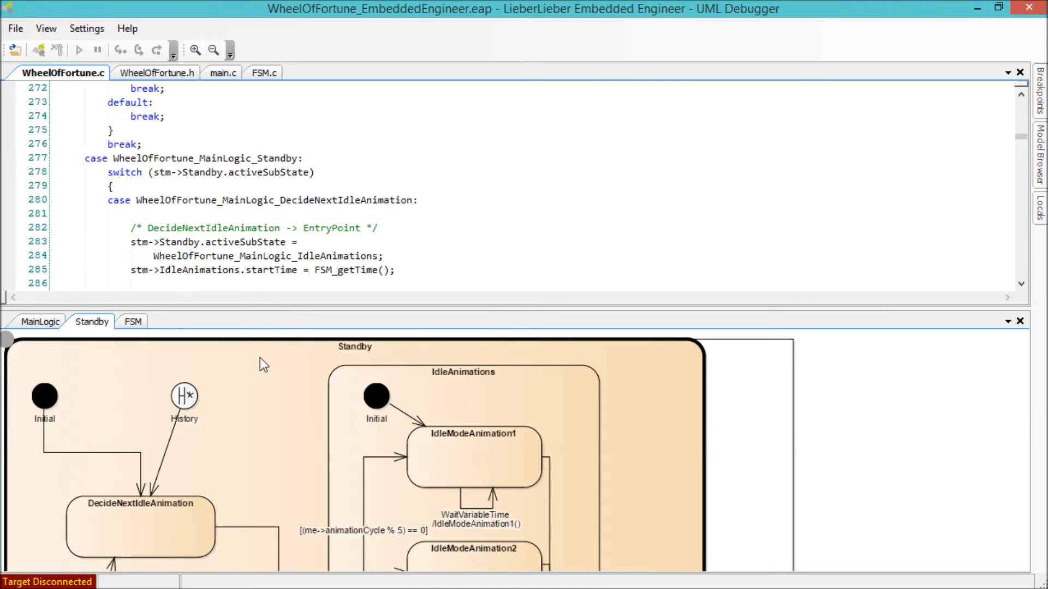
mouse_move(54, 345)
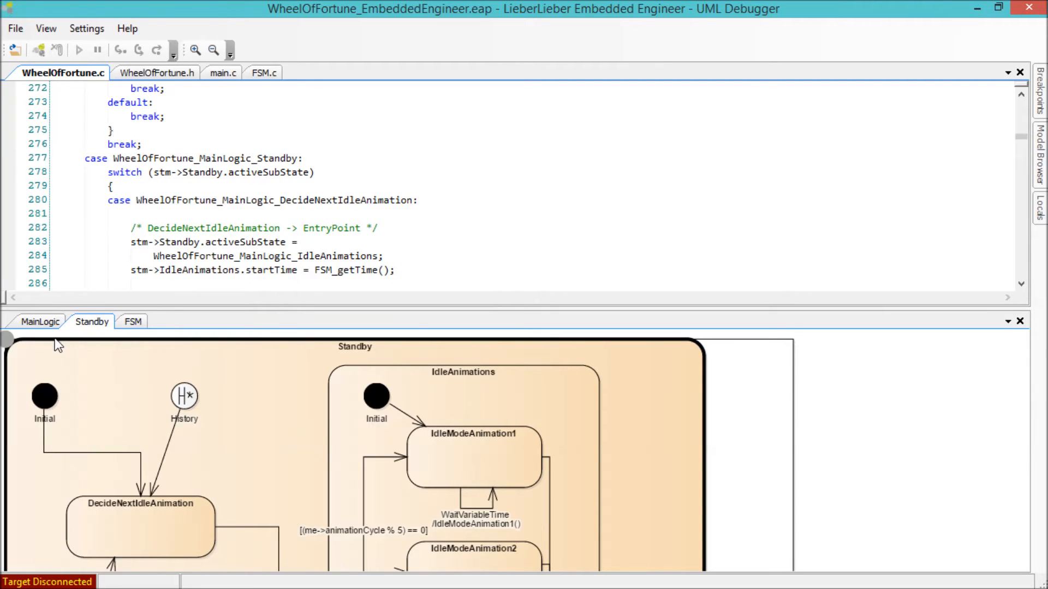
mouse_move(74, 358)
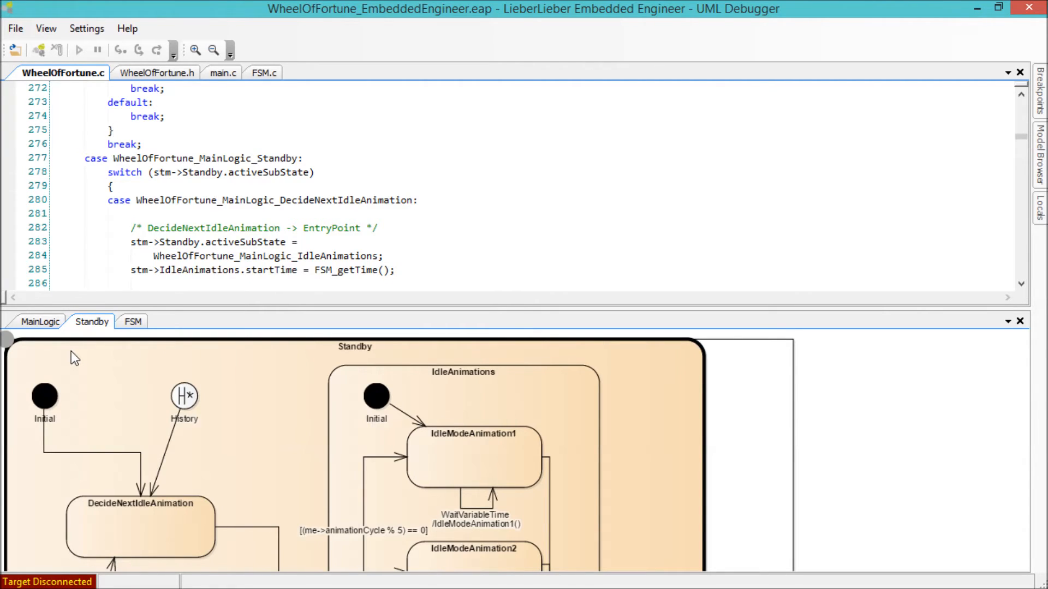
mouse_move(84, 293)
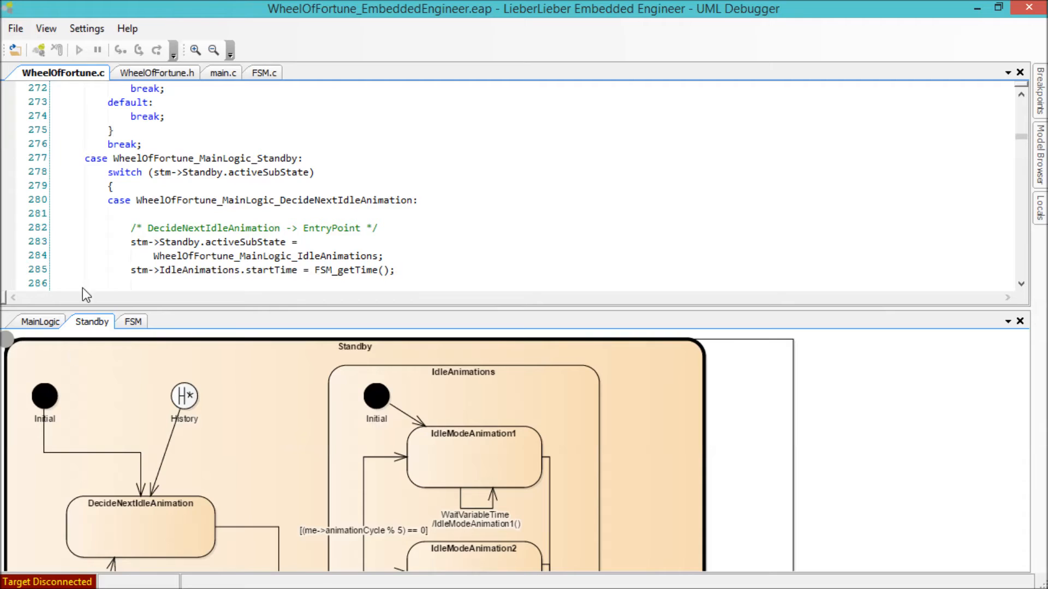
click(82, 49)
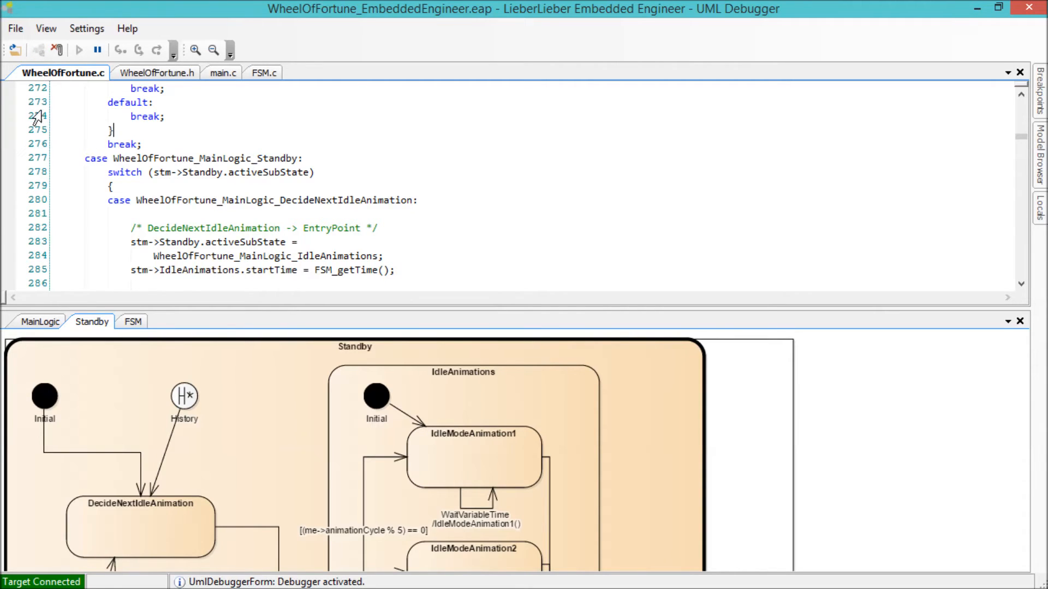
mouse_move(126, 347)
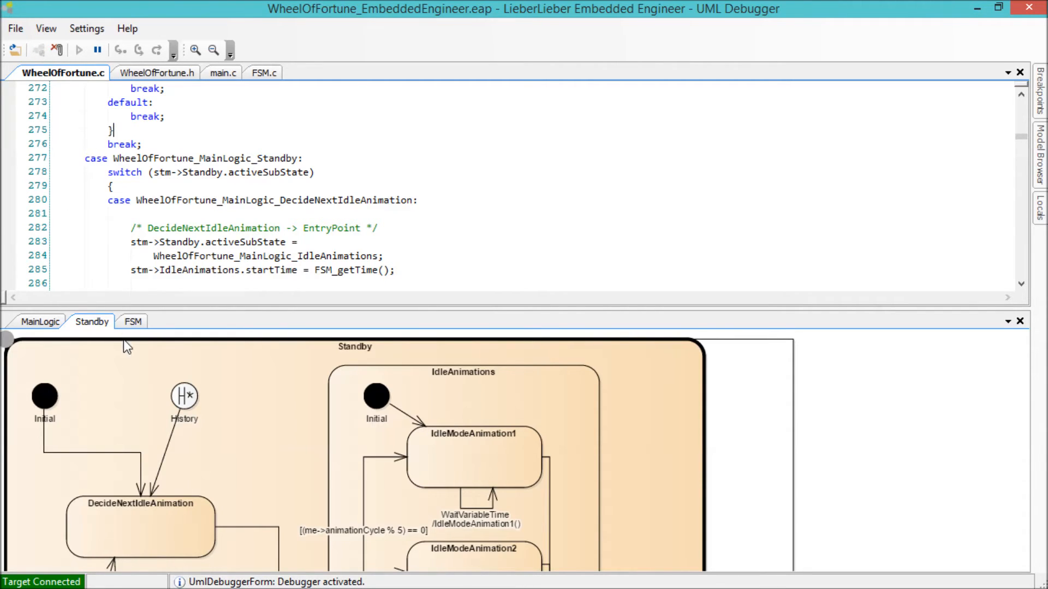
mouse_move(115, 360)
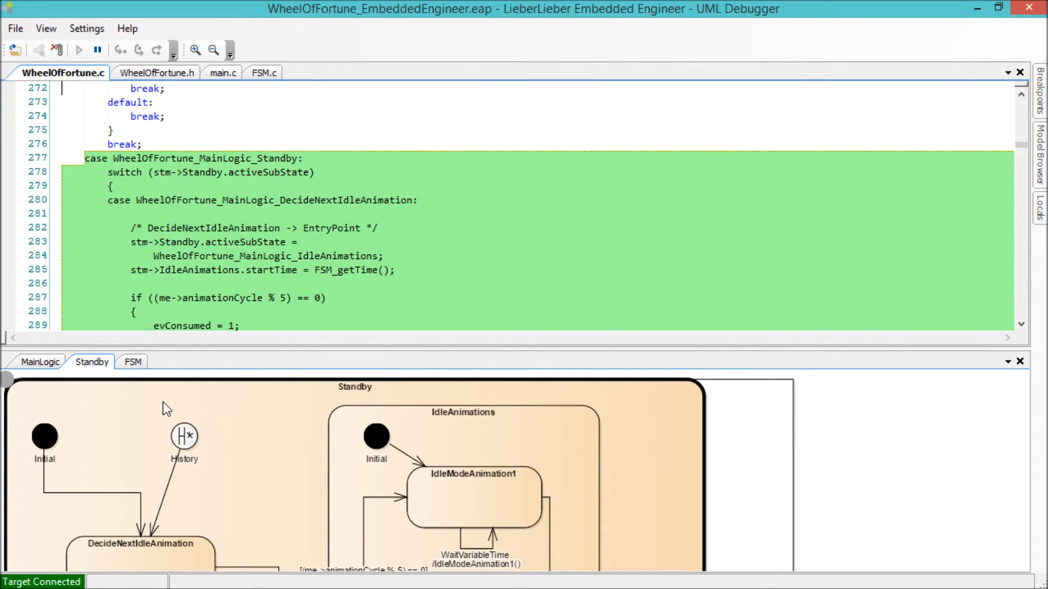
scroll(down, 3)
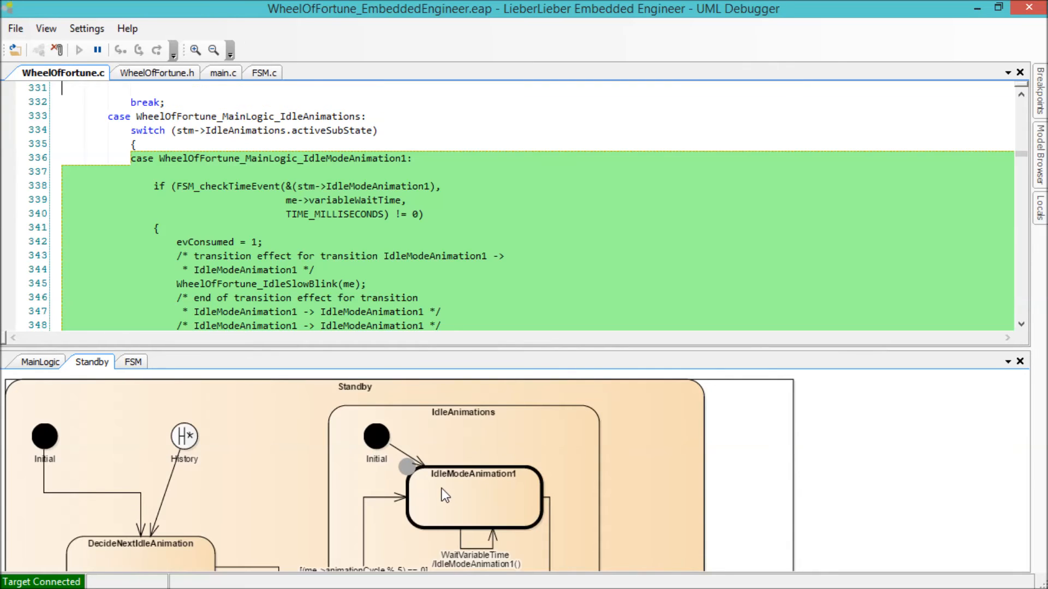
mouse_move(668, 504)
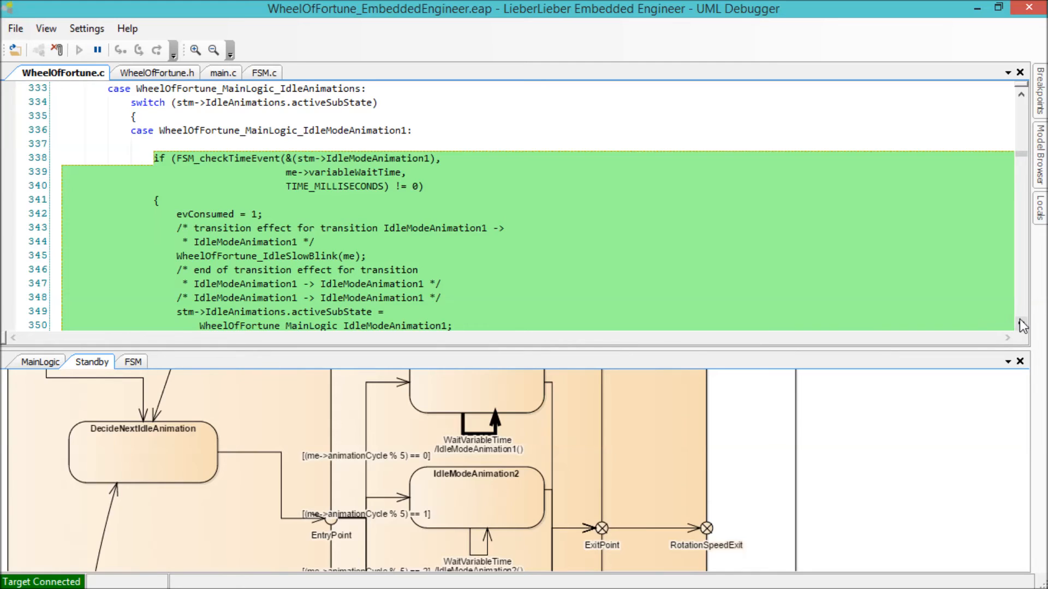
scroll(down, 3)
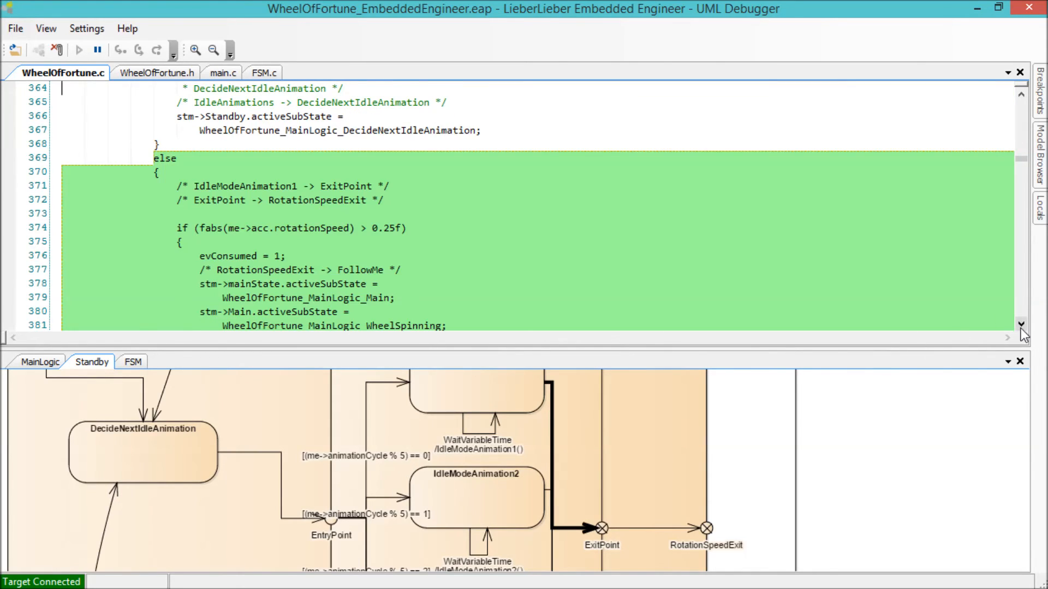
scroll(down, 3)
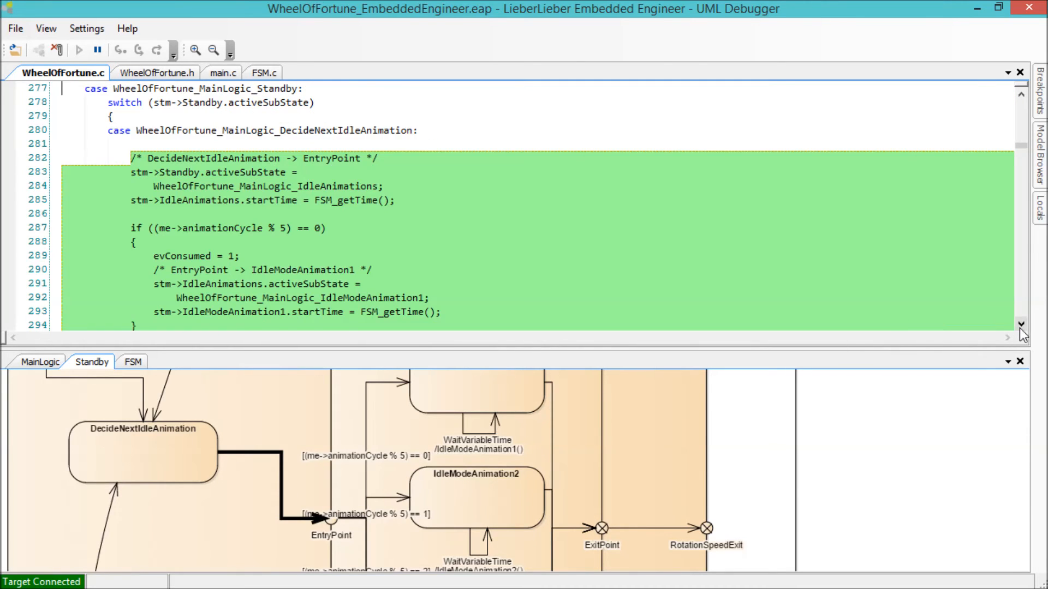
scroll(down, 3)
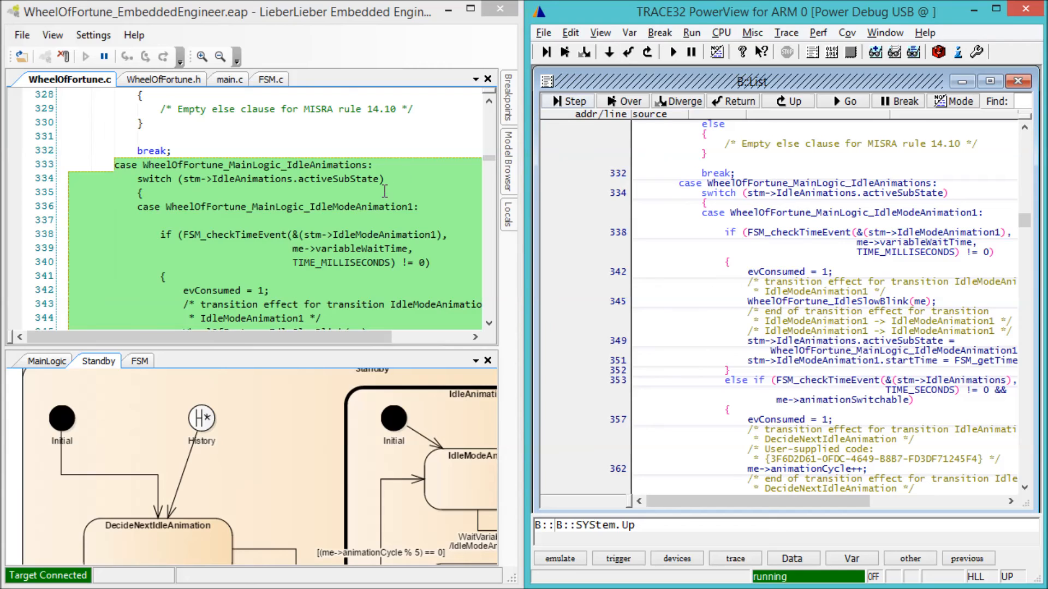
mouse_move(354, 205)
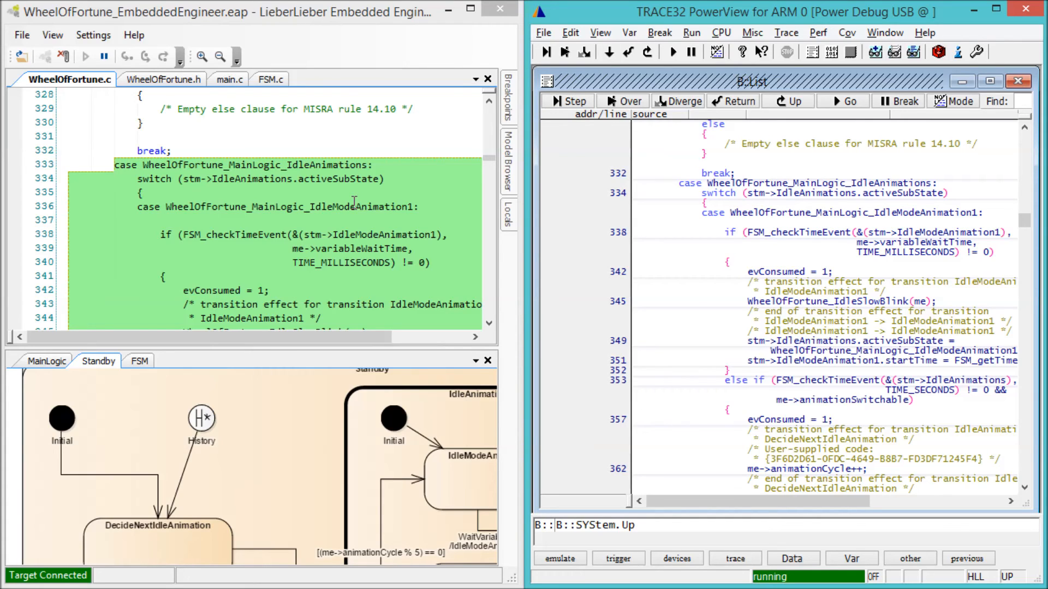
mouse_move(16, 180)
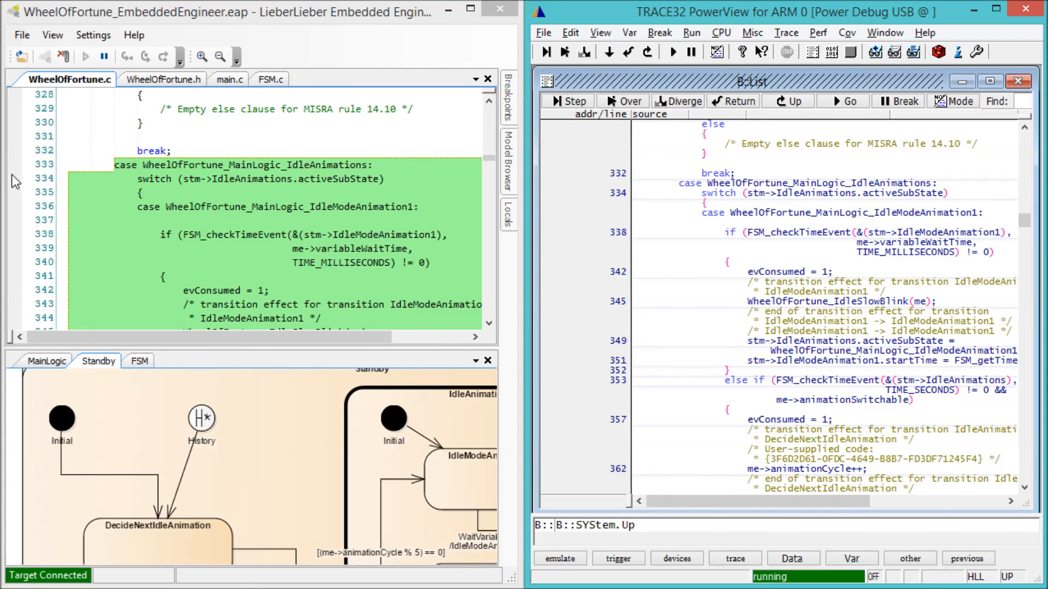
mouse_move(94, 196)
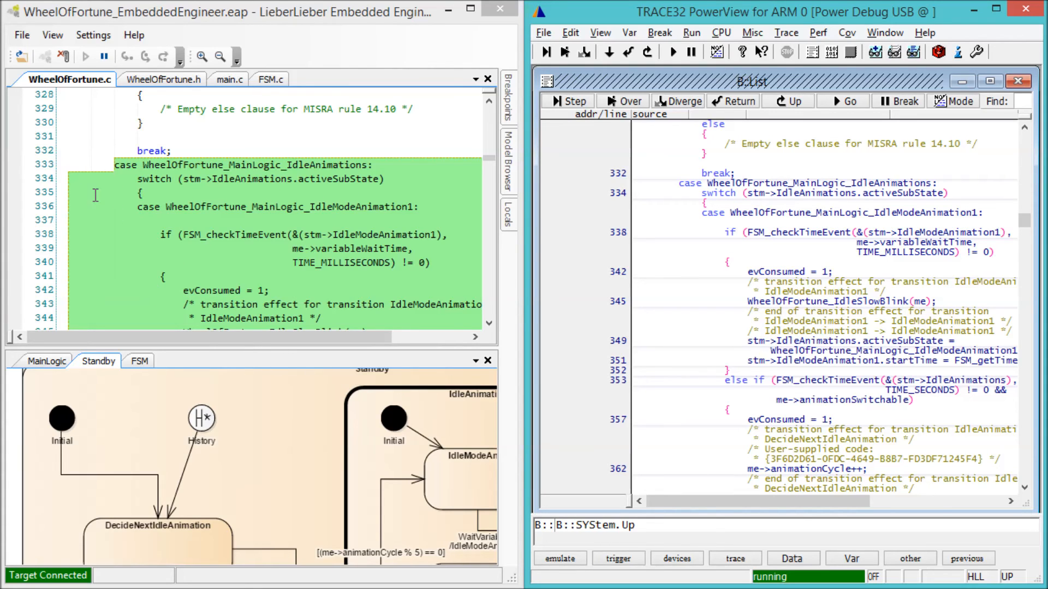
Step: Set a breakpoint on line 334, the IdleAnimations switch, so execution halts there
click(13, 179)
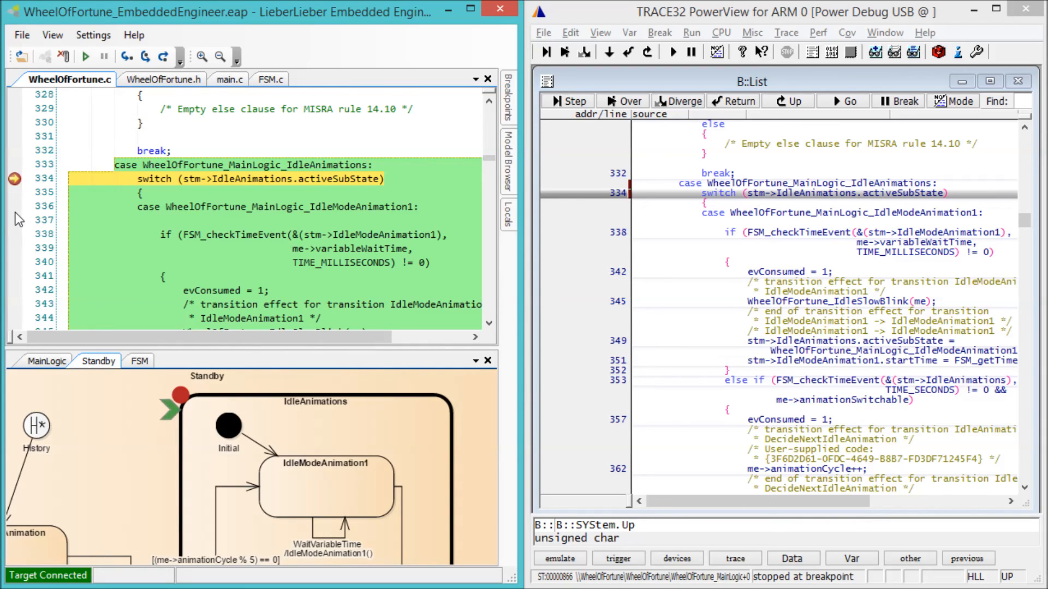
click(84, 55)
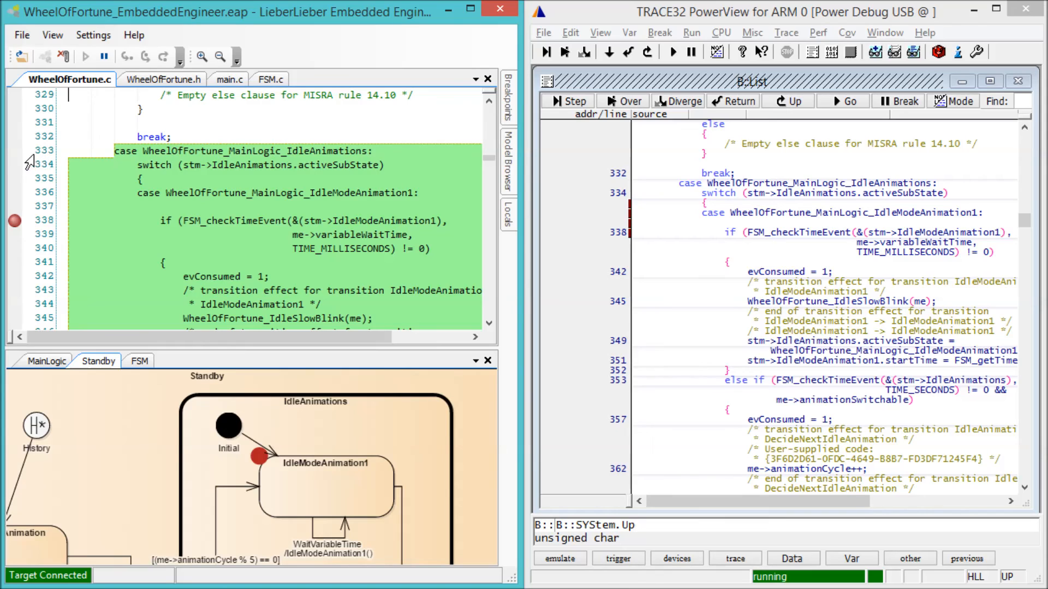
click(567, 100)
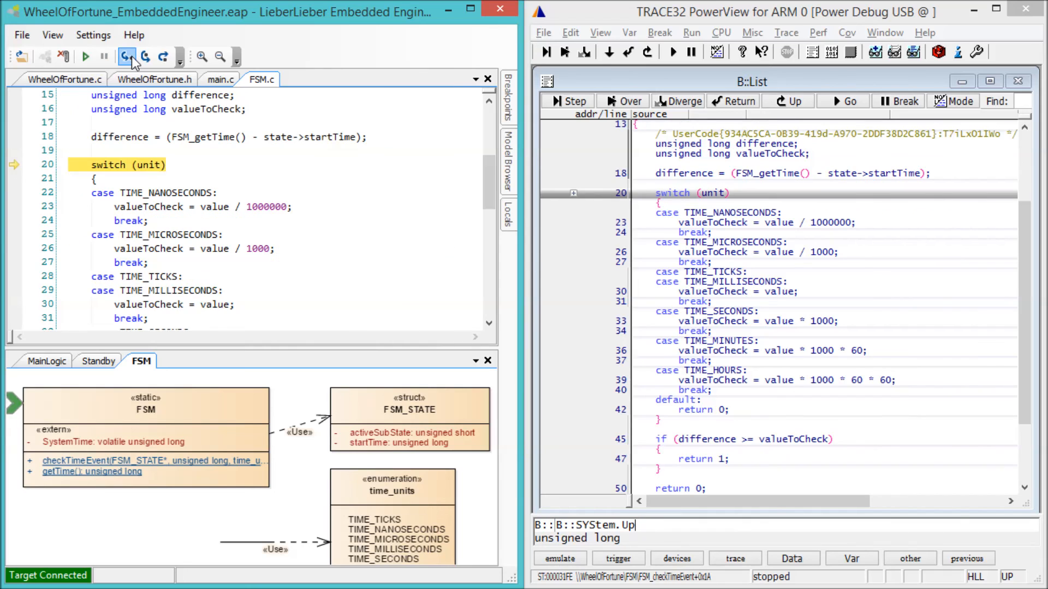
click(127, 56)
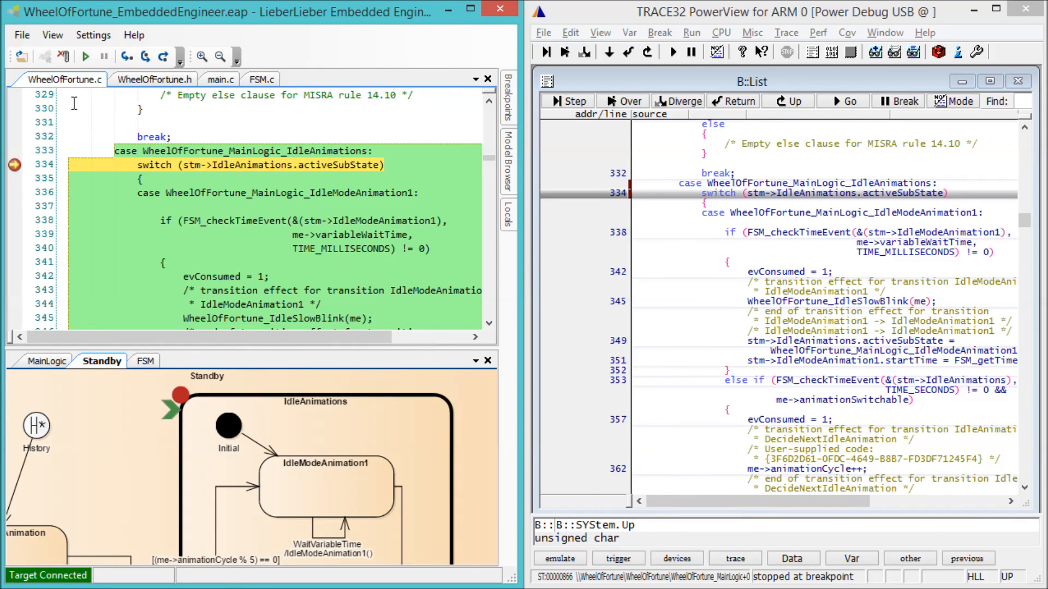